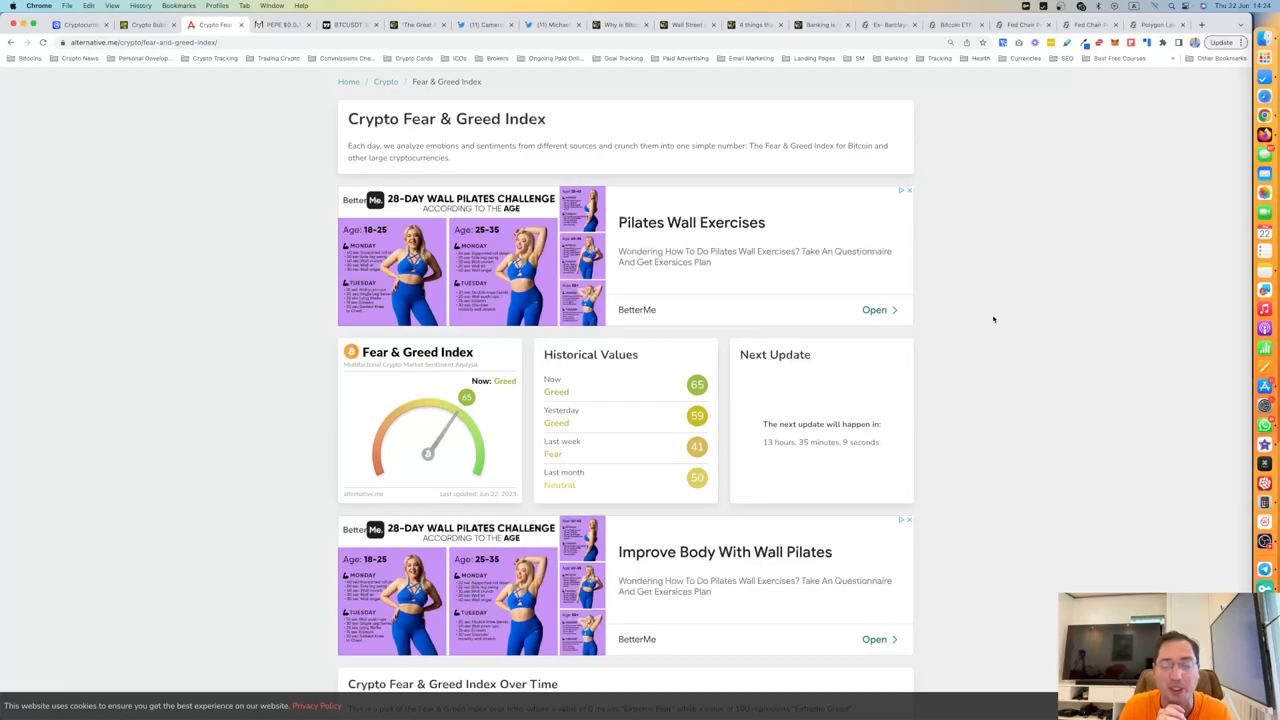
mouse_move(884, 337)
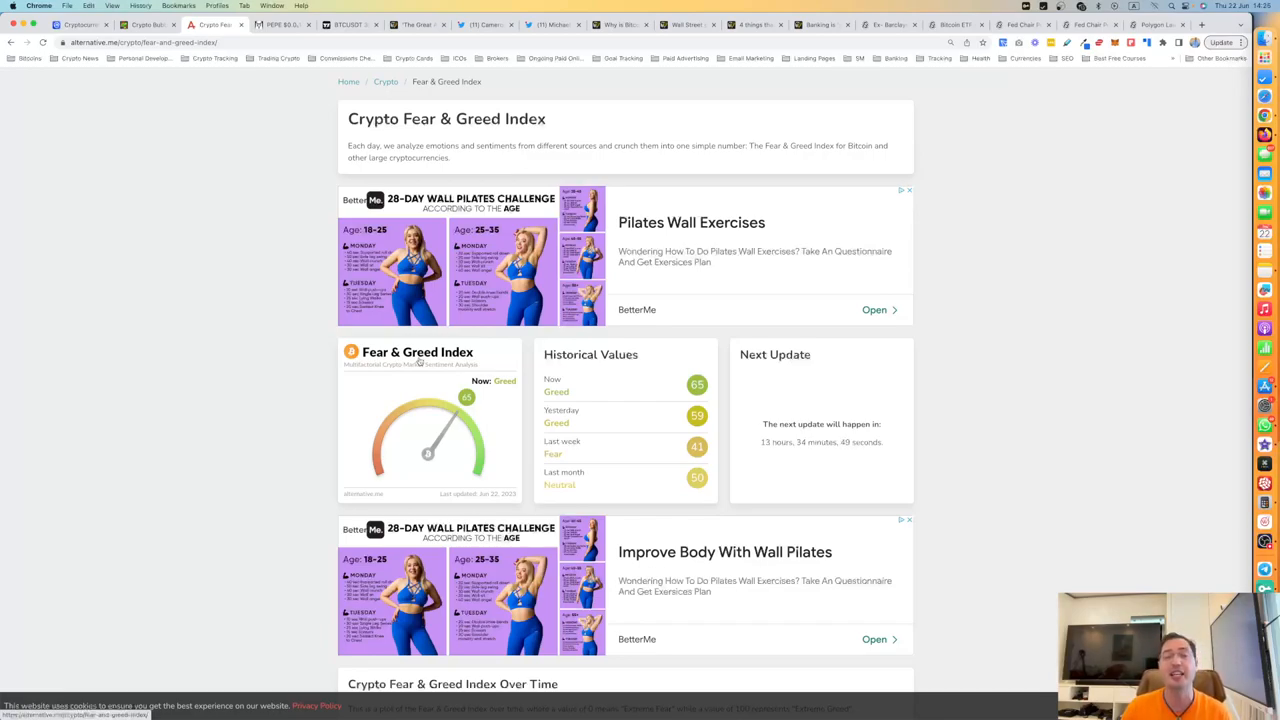
- Switch to the BTCUSDT TradingView tab showing the Binance Bitcoin/TetherUS chart
left_click(347, 24)
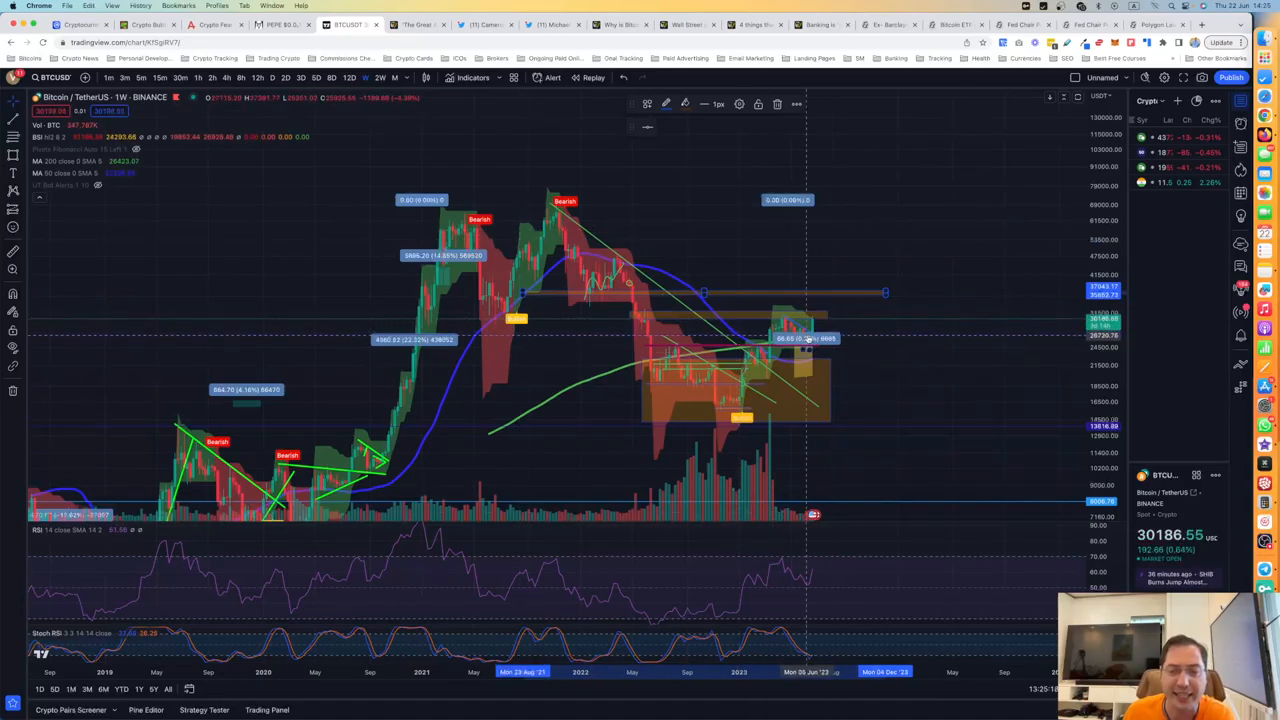
mouse_move(738, 405)
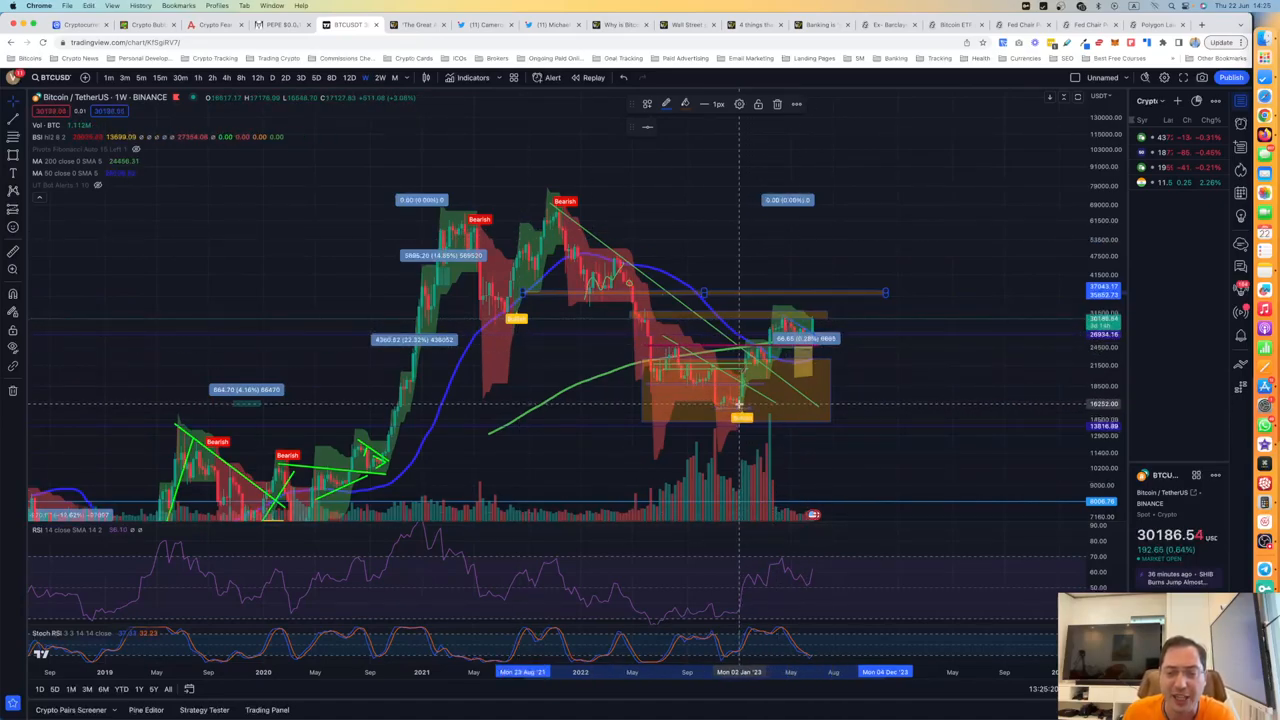
mouse_move(740, 403)
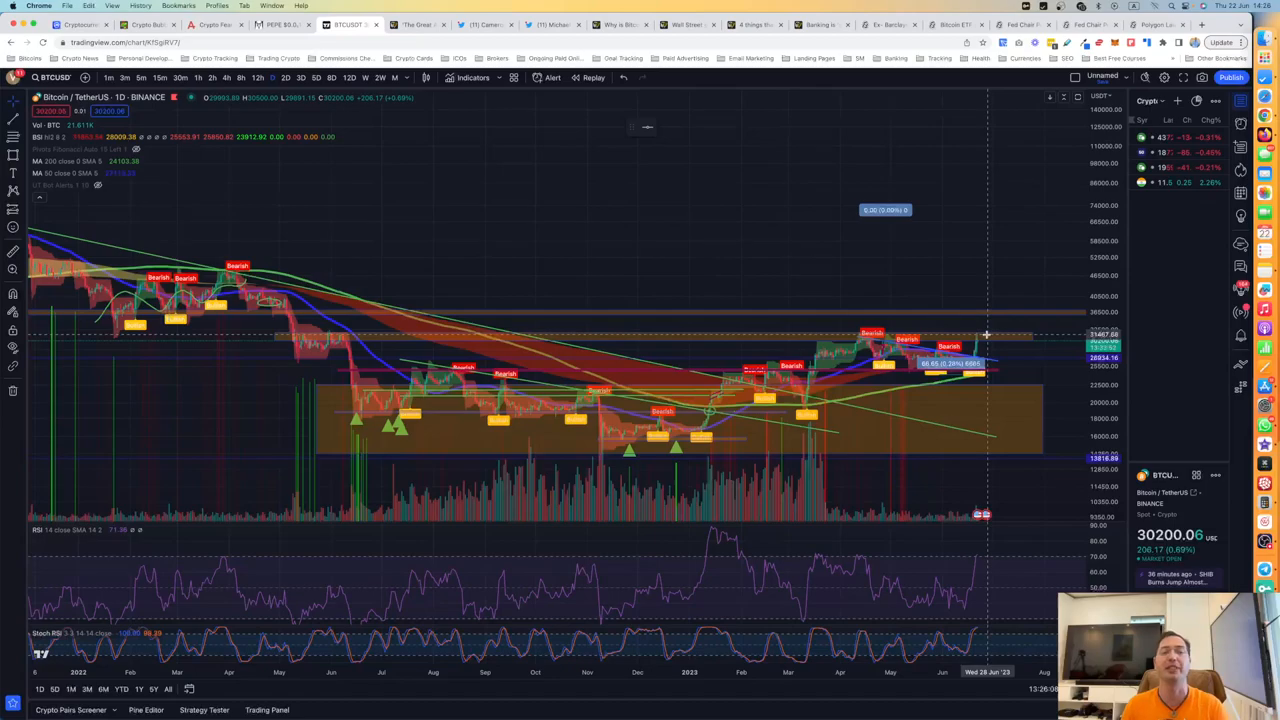
mouse_move(957, 314)
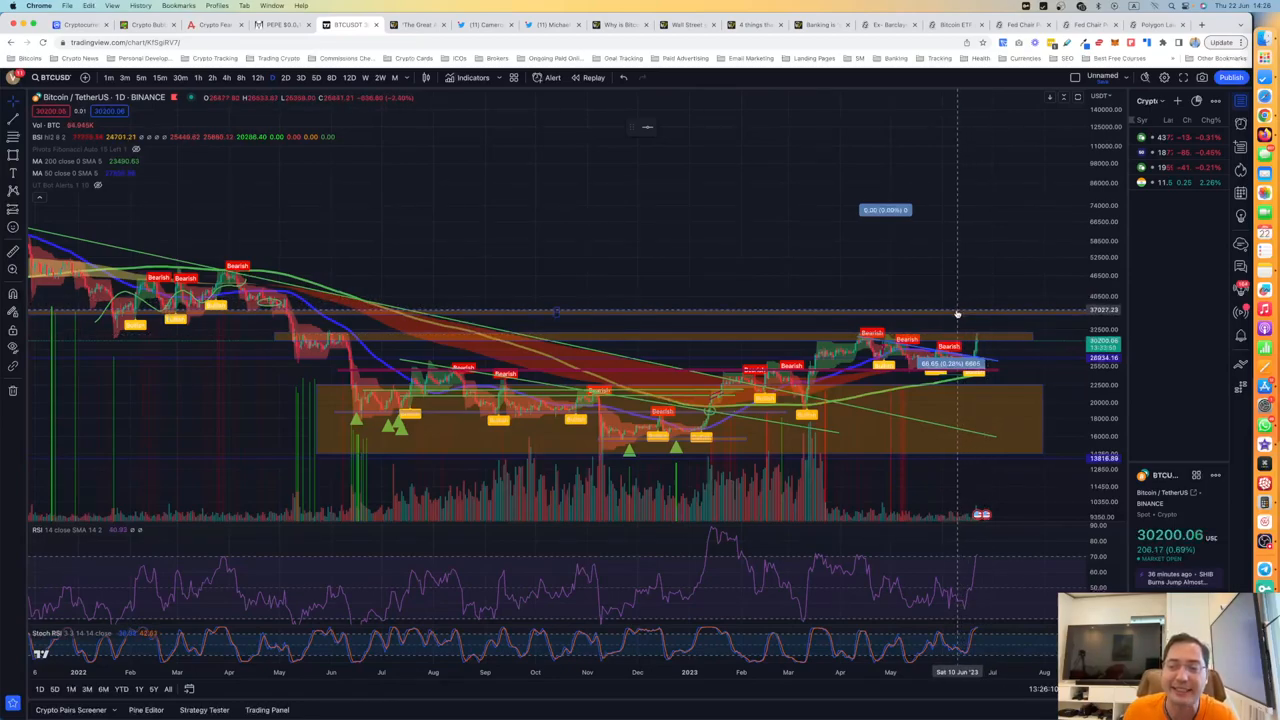
mouse_move(947, 318)
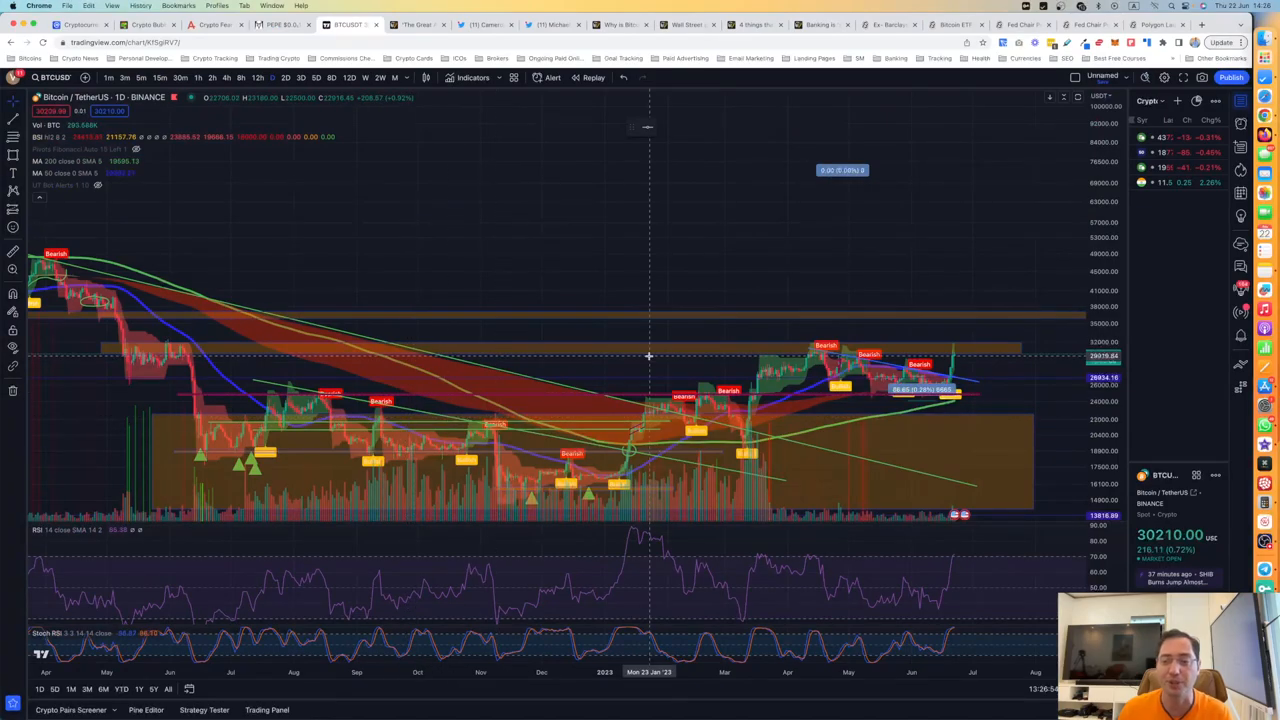
- Read Cointelegraph's Winklevoss 'Great Accumulation' article down to Michael Saylor's tweet
left_click(420, 24)
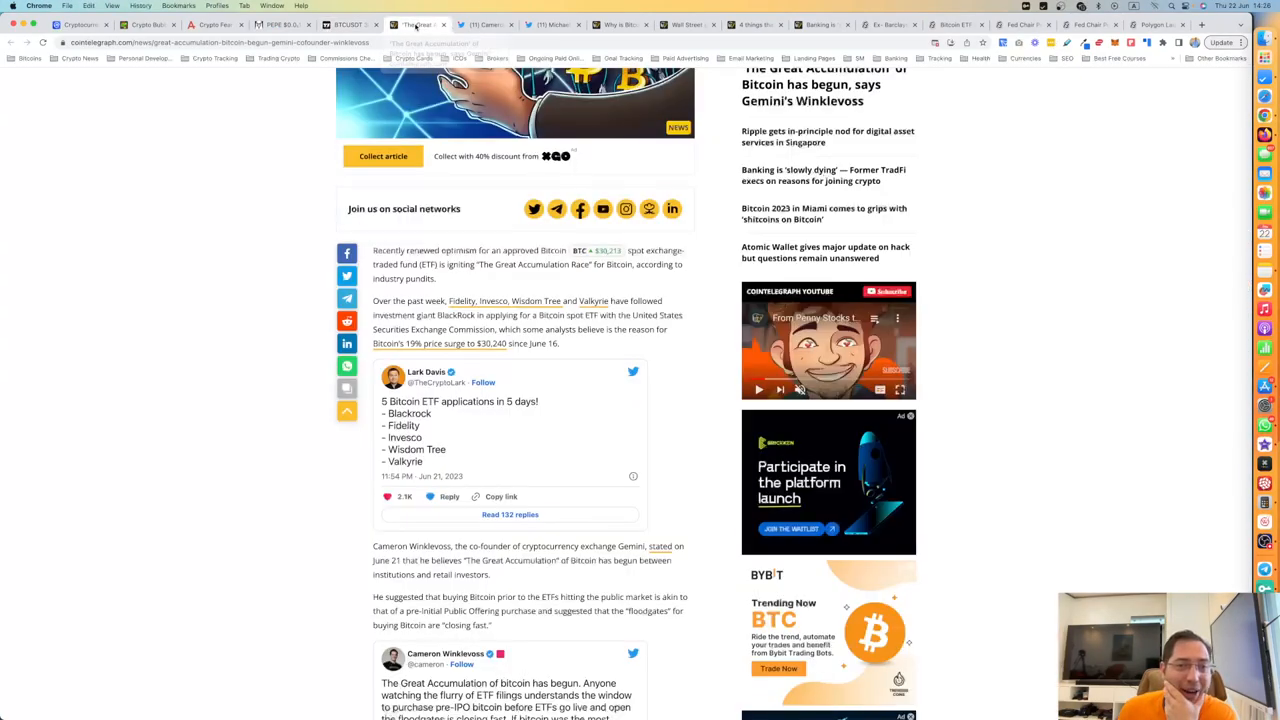
scroll("down", 3)
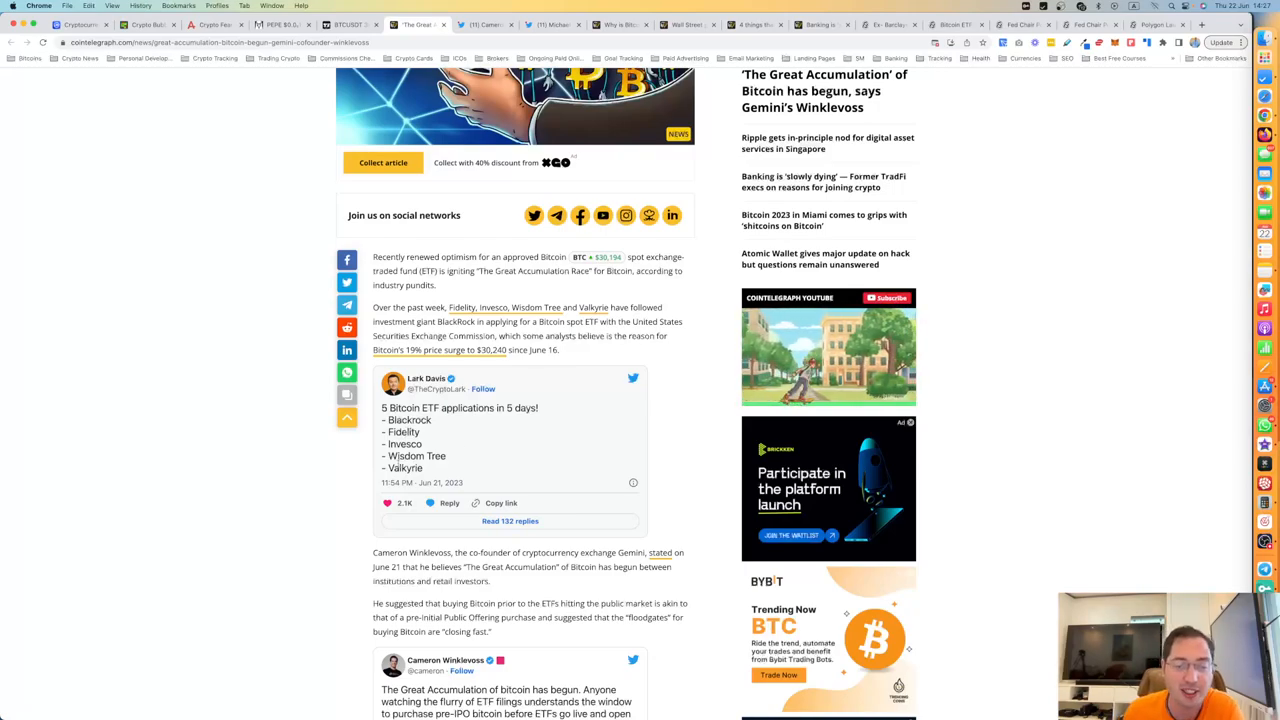
scroll("down", 3)
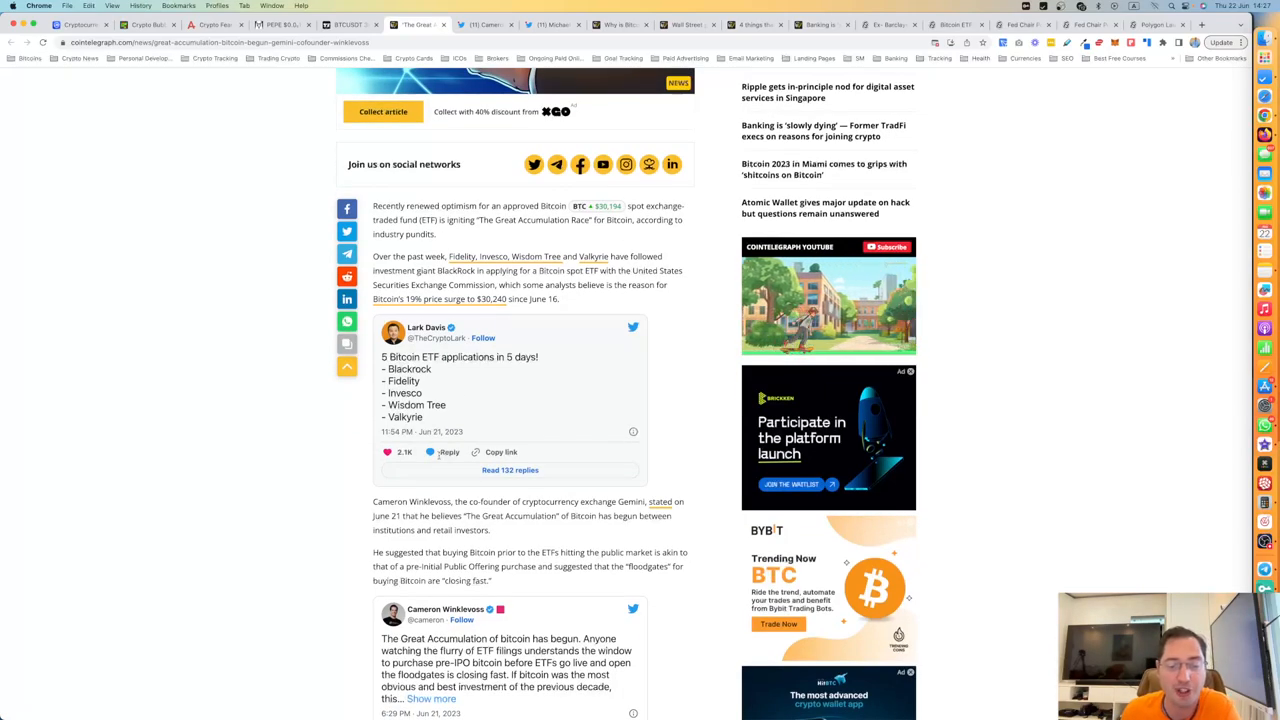
scroll("down", 3)
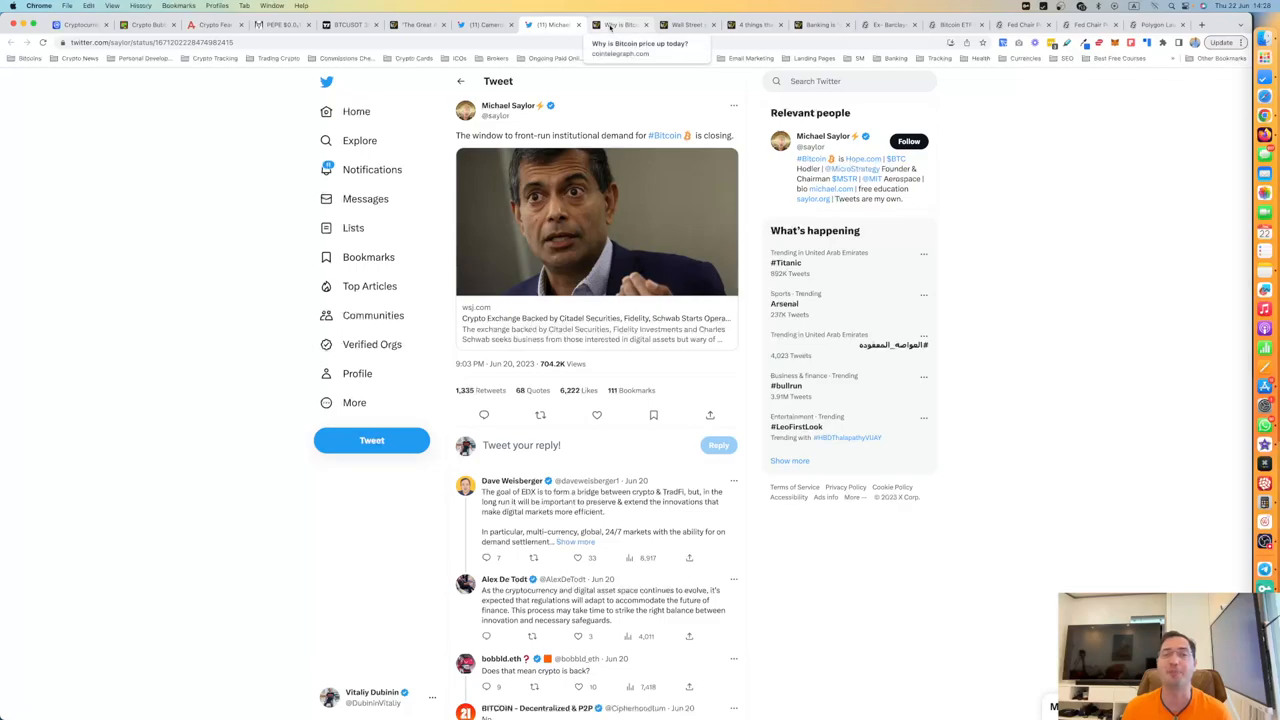
- Read 'Why is Bitcoin price up today?' through the BlackRock ETF and dollar index sections
left_click(620, 24)
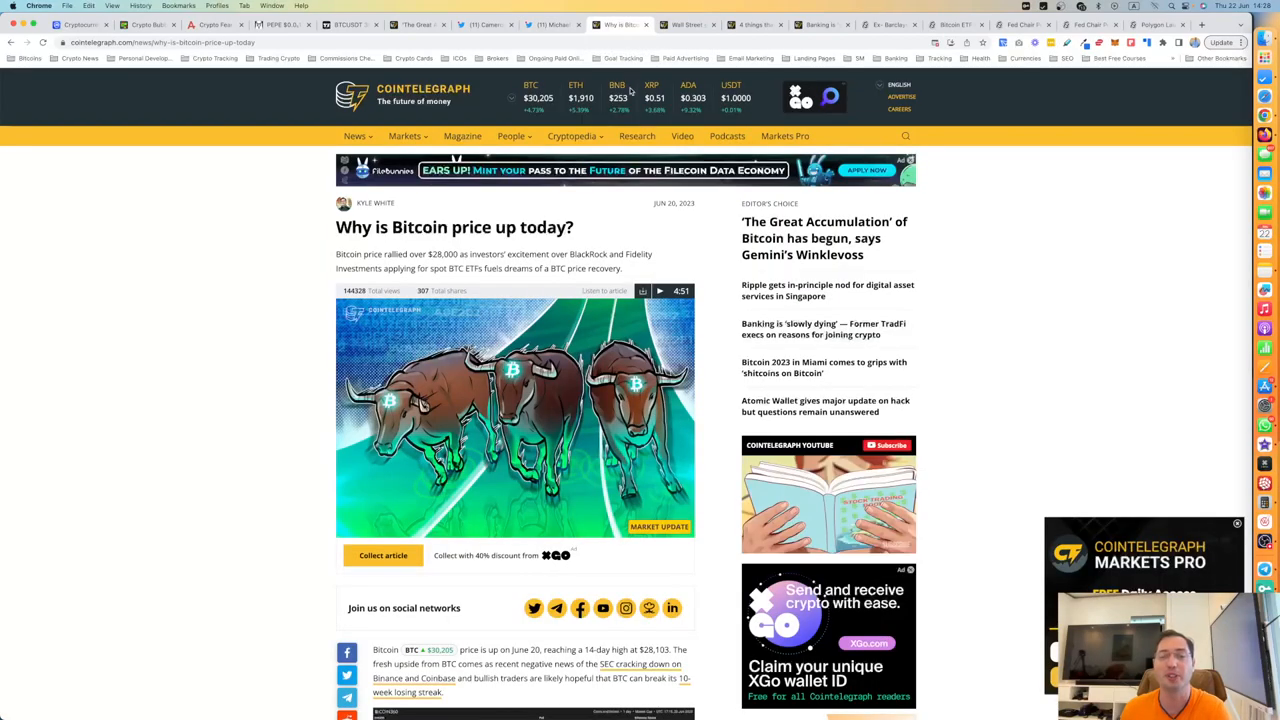
scroll("down", 3)
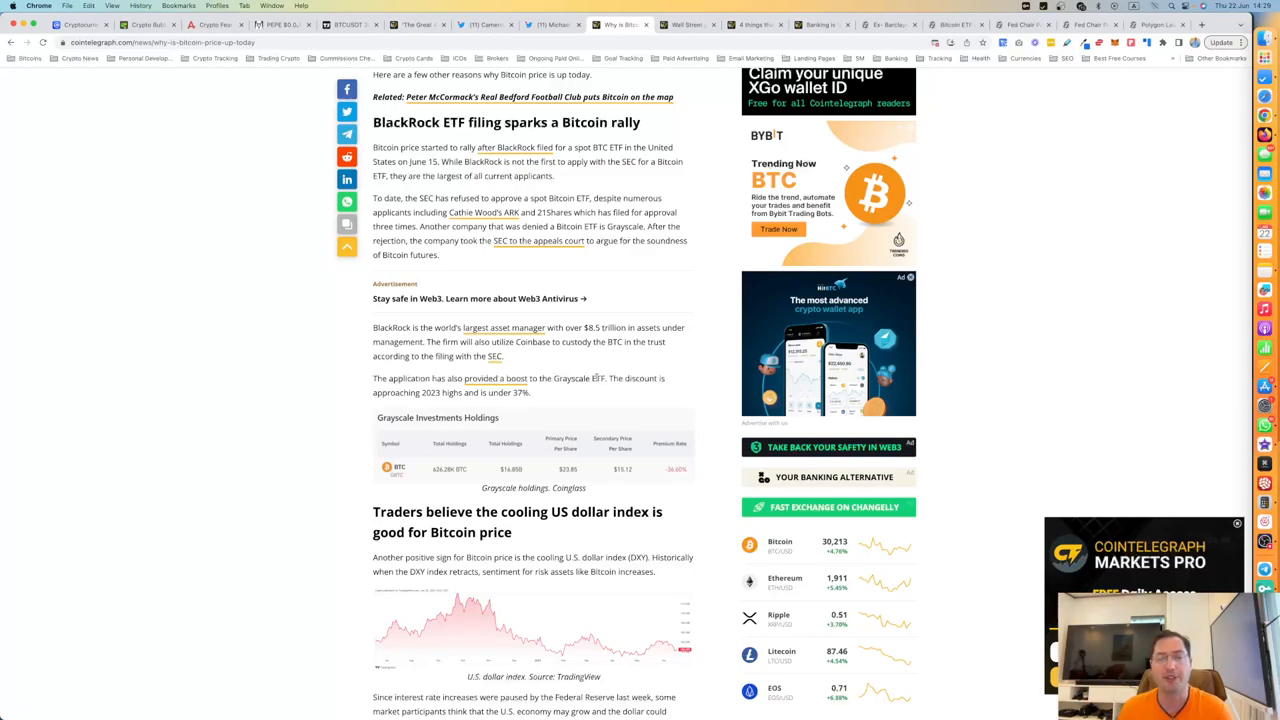
mouse_move(490, 363)
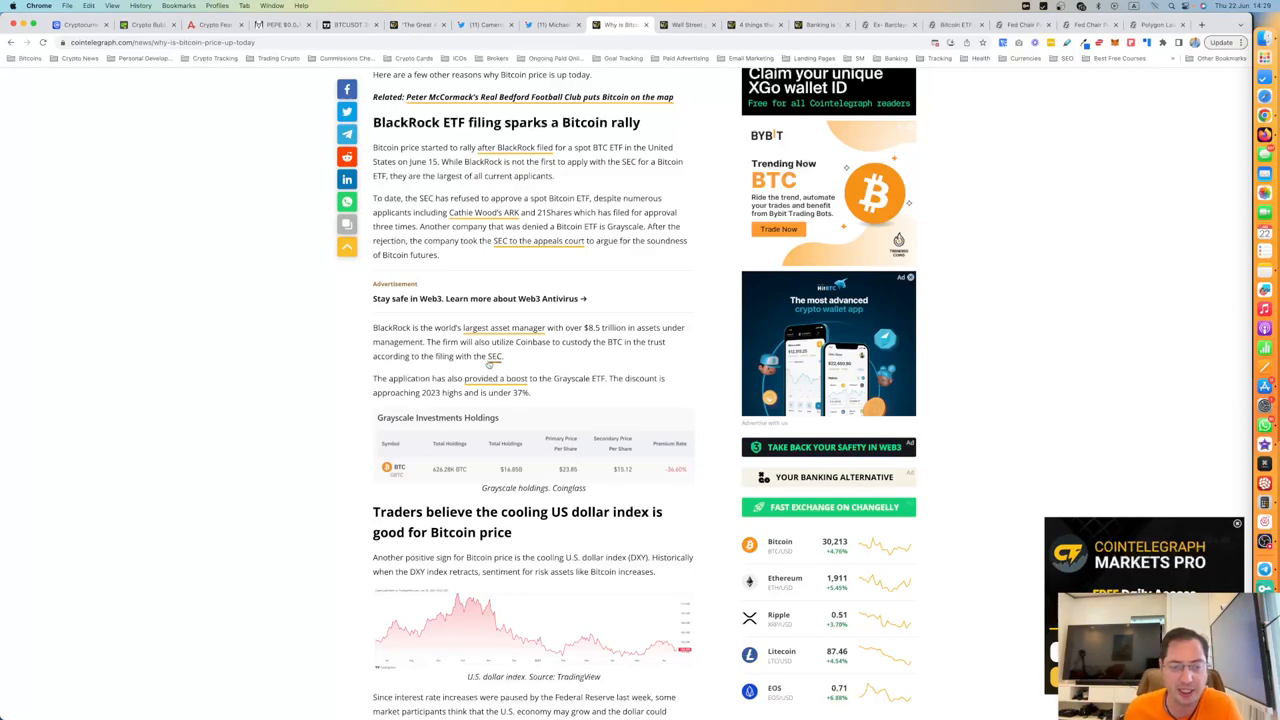
scroll("down", 3)
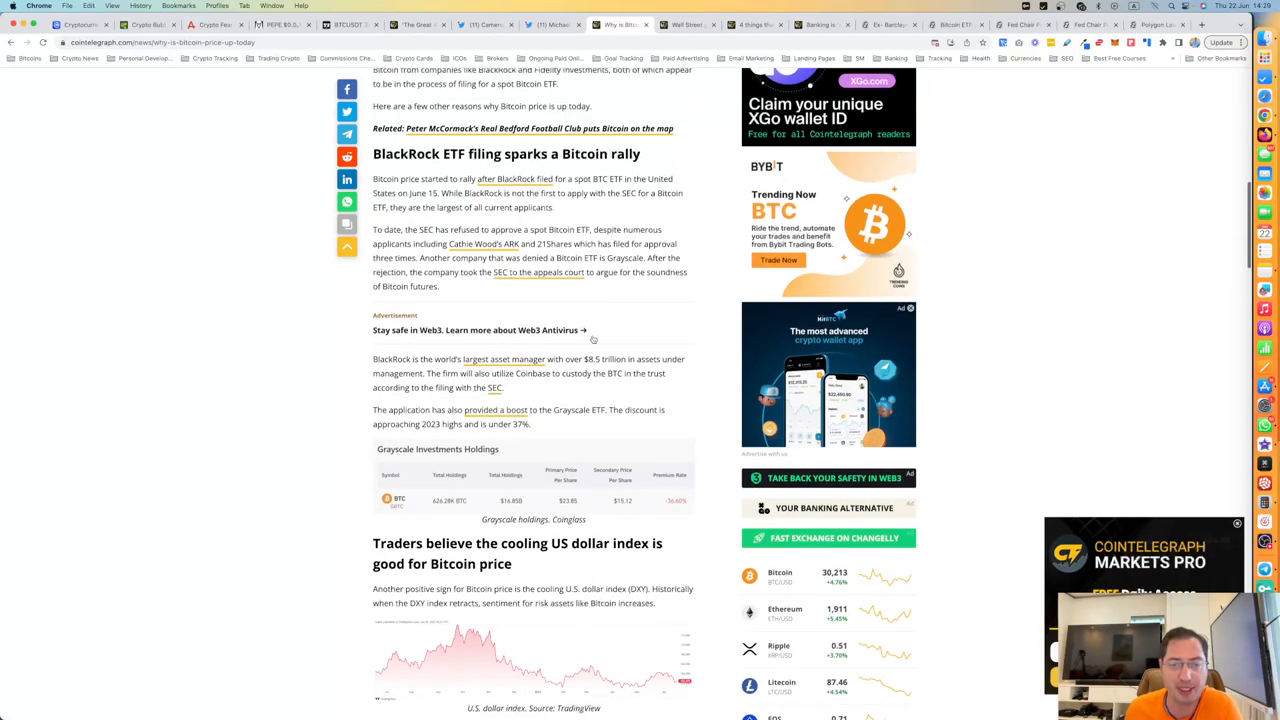
scroll("down", 3)
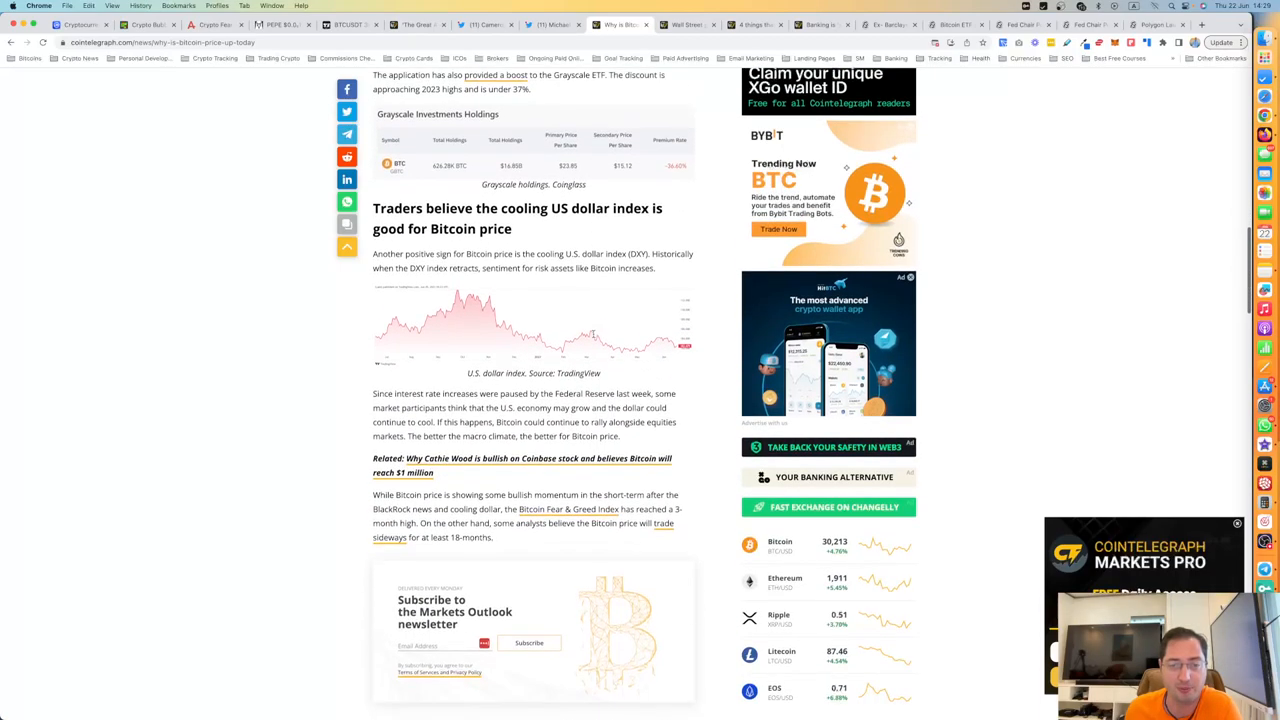
scroll("down", 3)
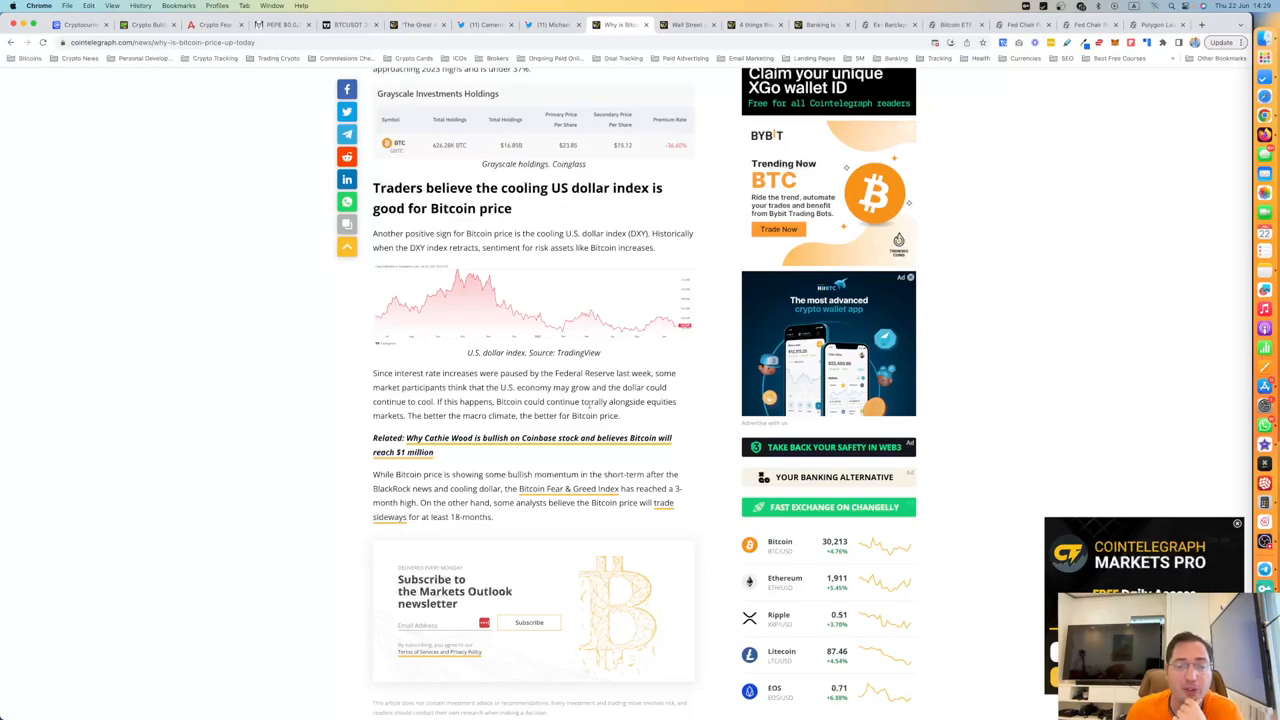
scroll("down", 3)
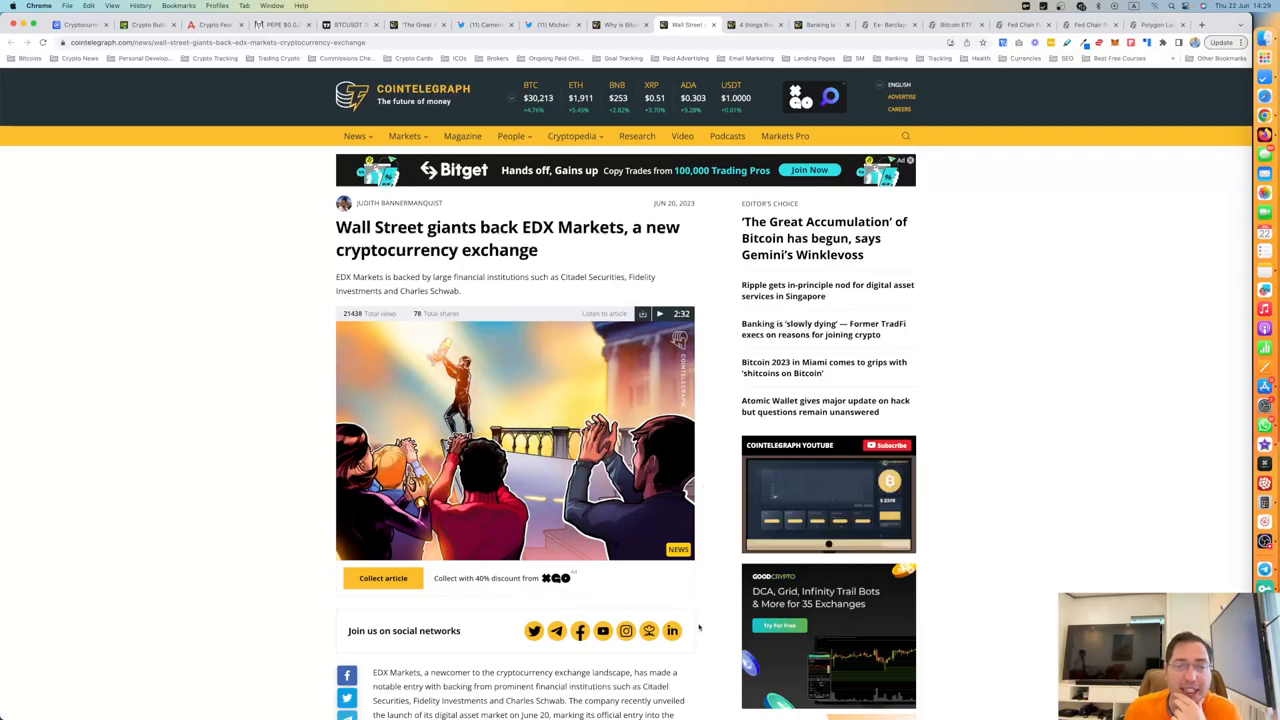
- Scroll to the article on four things that could spark the next Bitcoin bull cycle
scroll("down", 3)
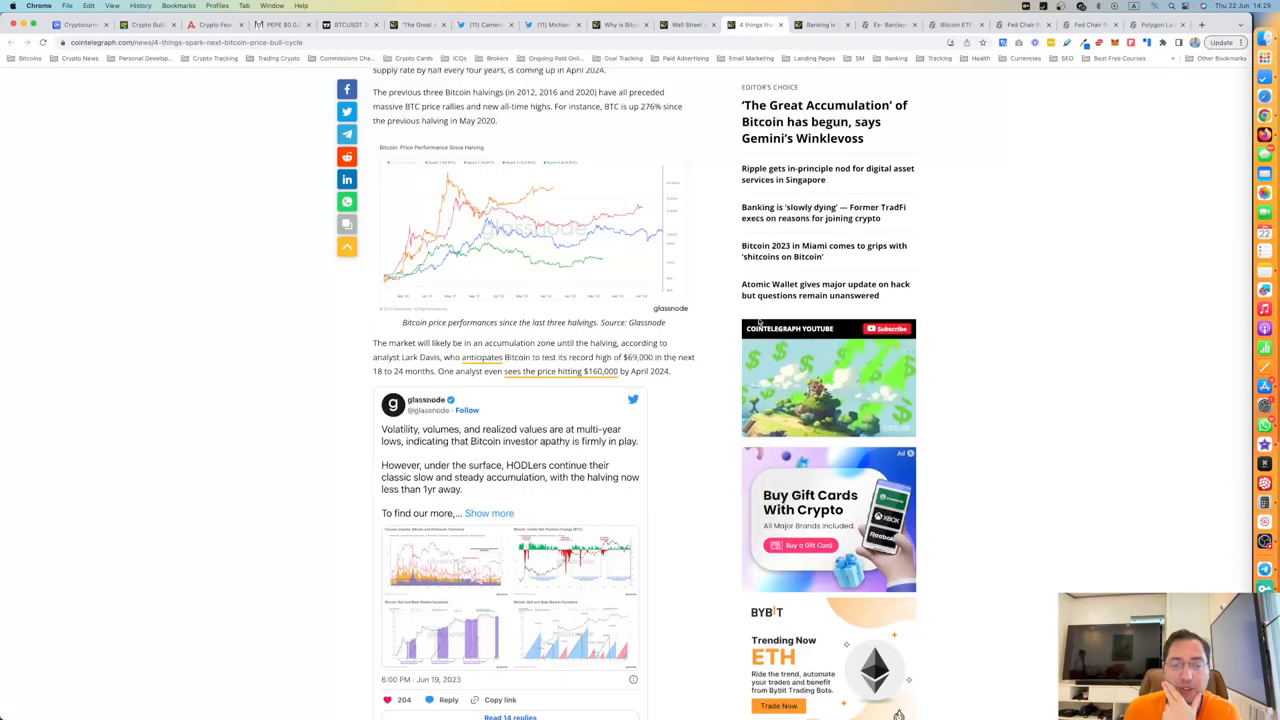
scroll("up", 3)
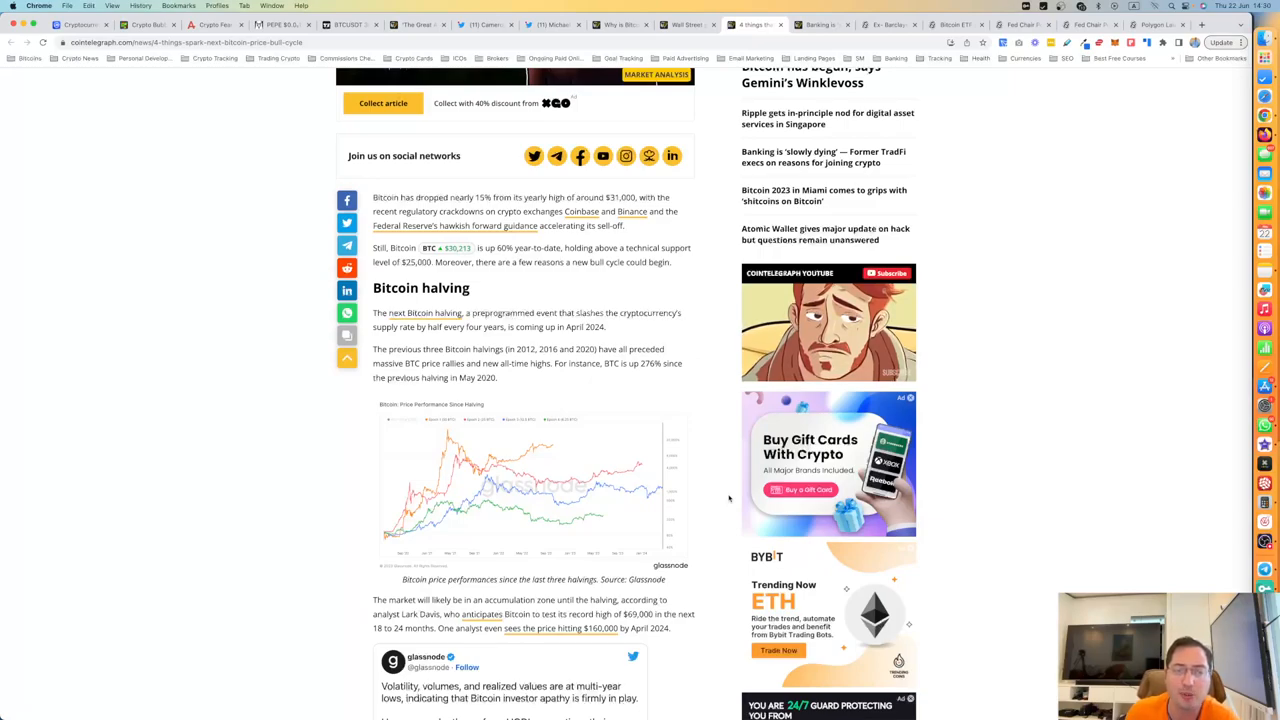
scroll("down", 3)
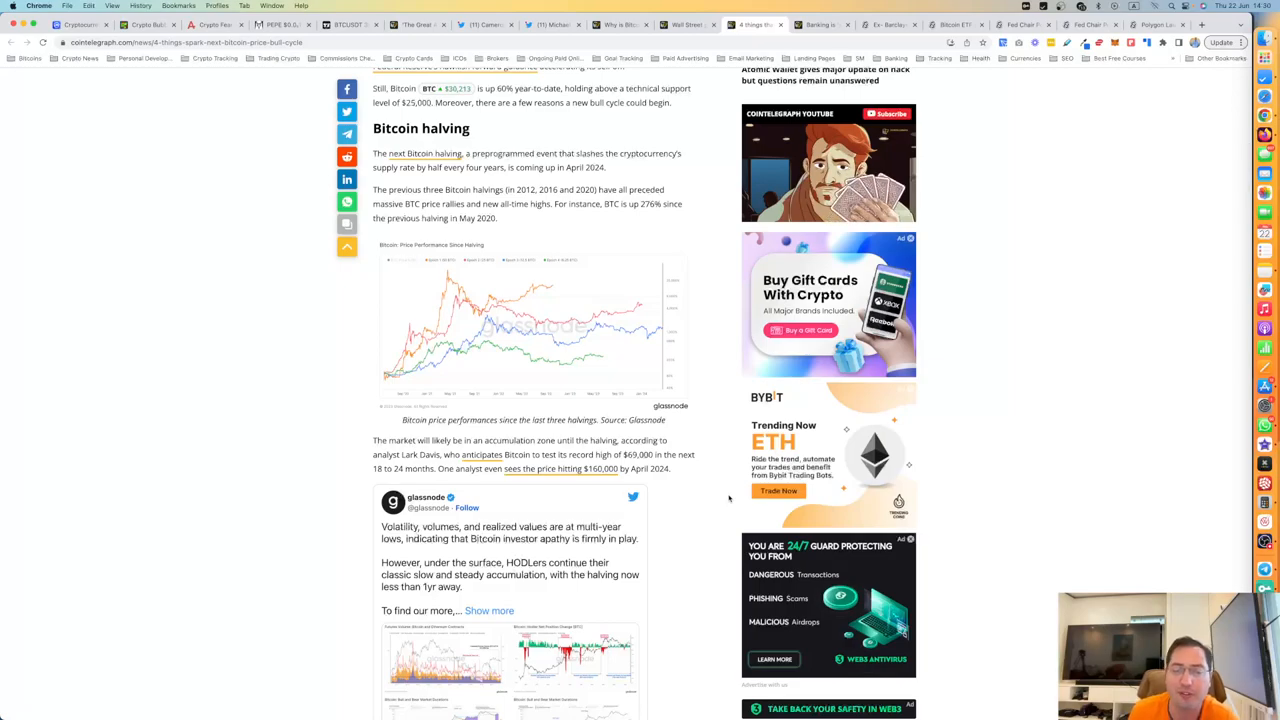
scroll("down", 3)
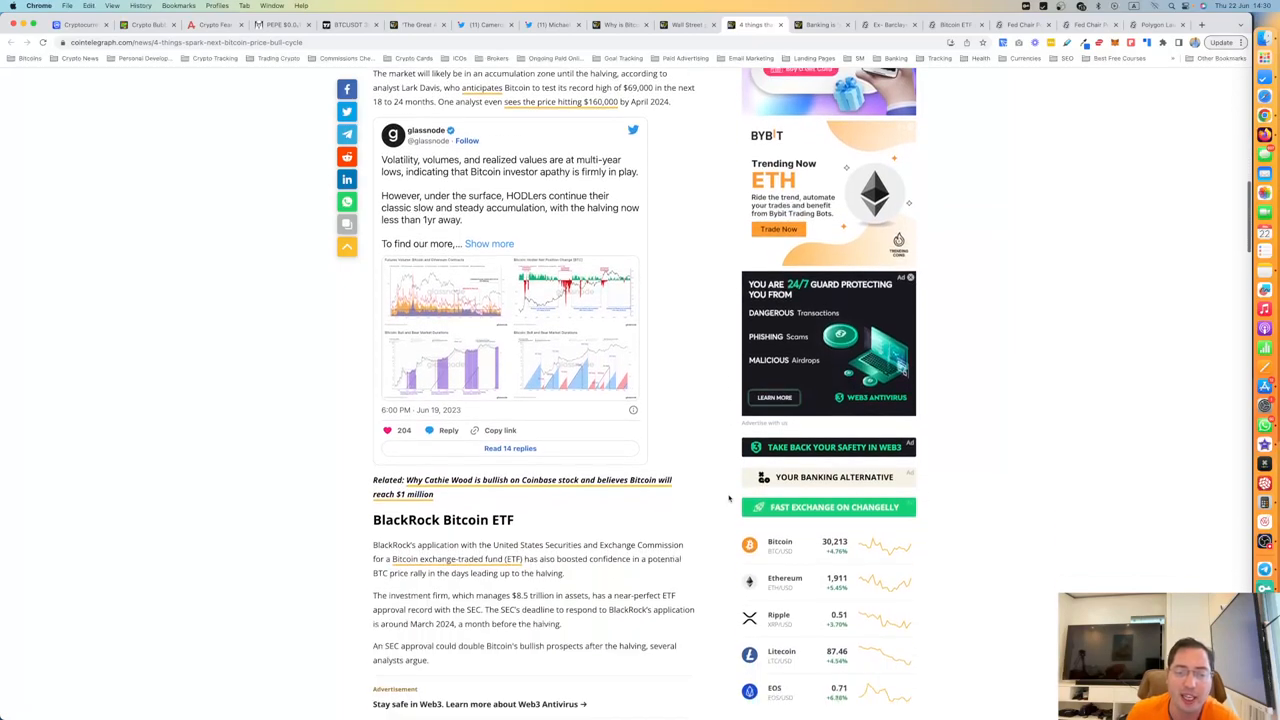
scroll("down", 3)
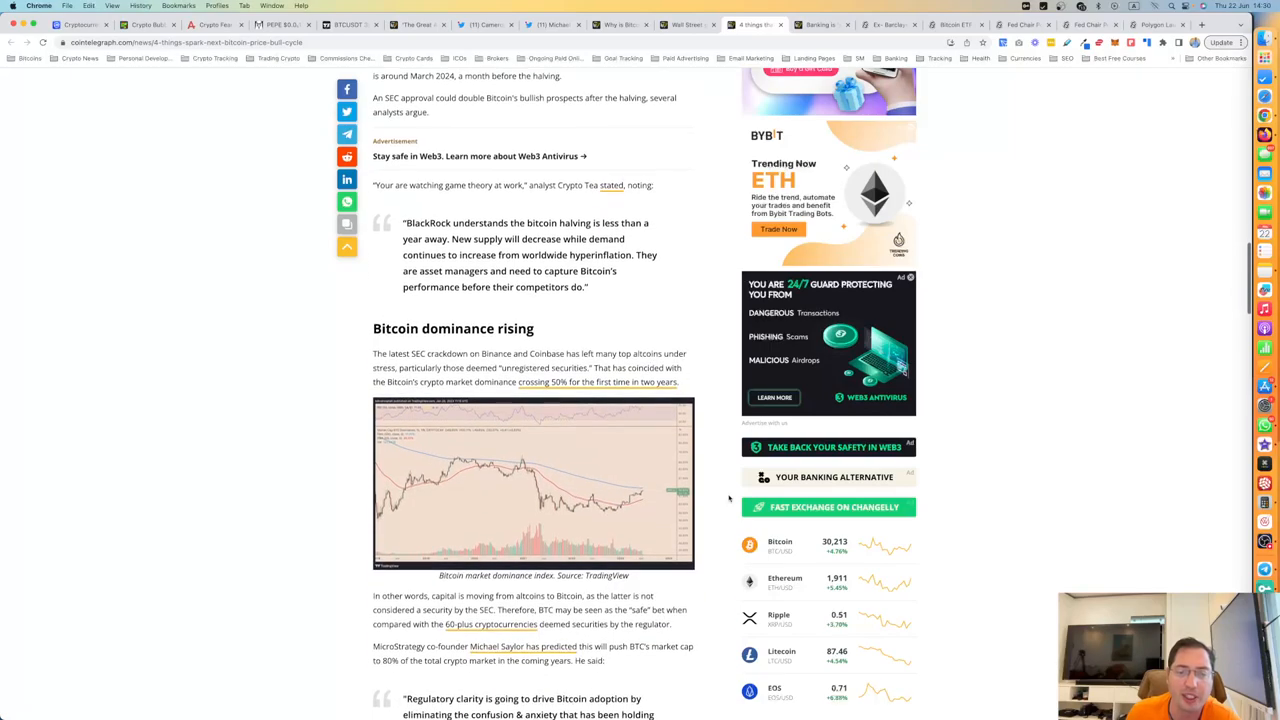
scroll("down", 3)
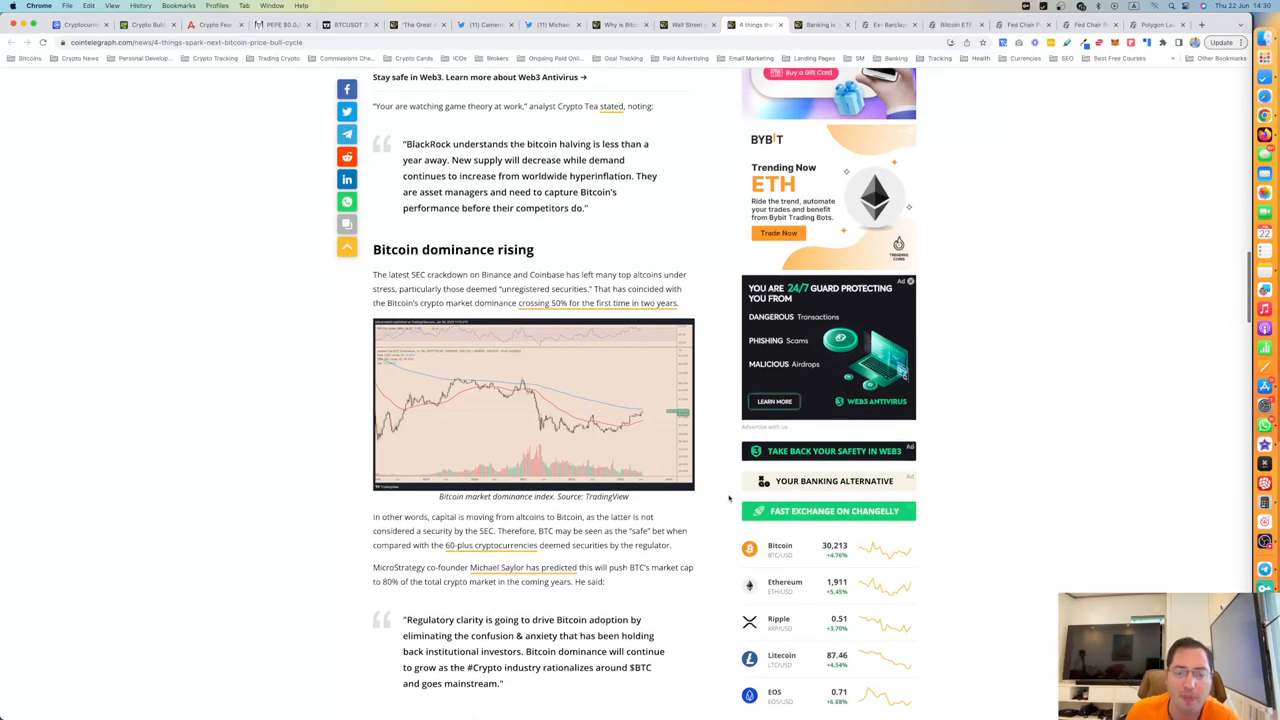
scroll("up", 3)
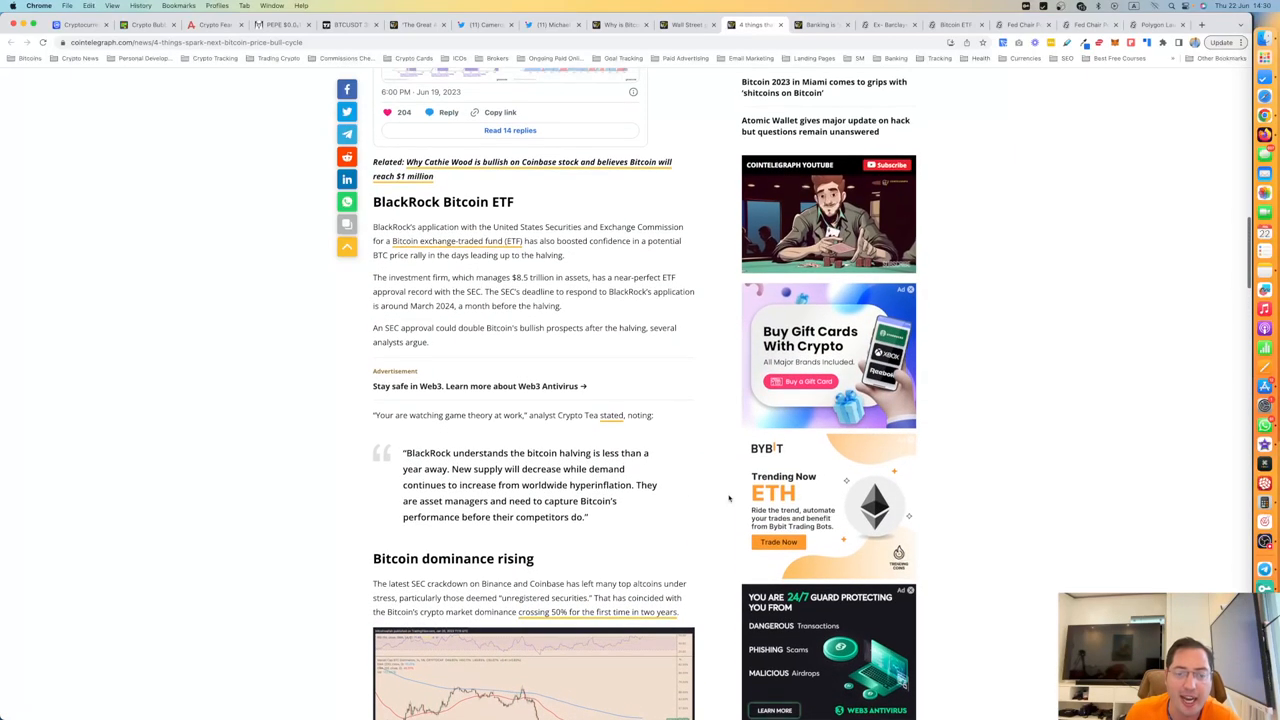
scroll("down", 3)
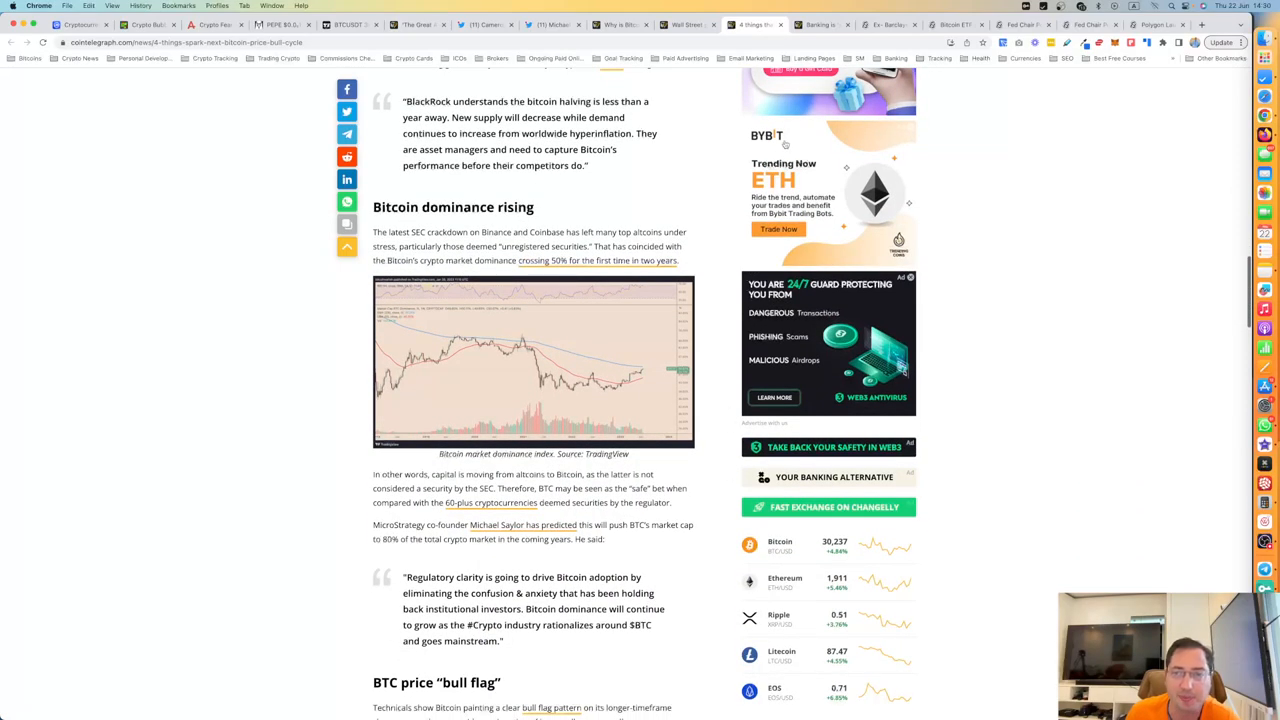
- Skim 'Banking is slowly dying', then switch to Decrypt's Valkyrie Bitcoin ETF refiling article
left_click(815, 24)
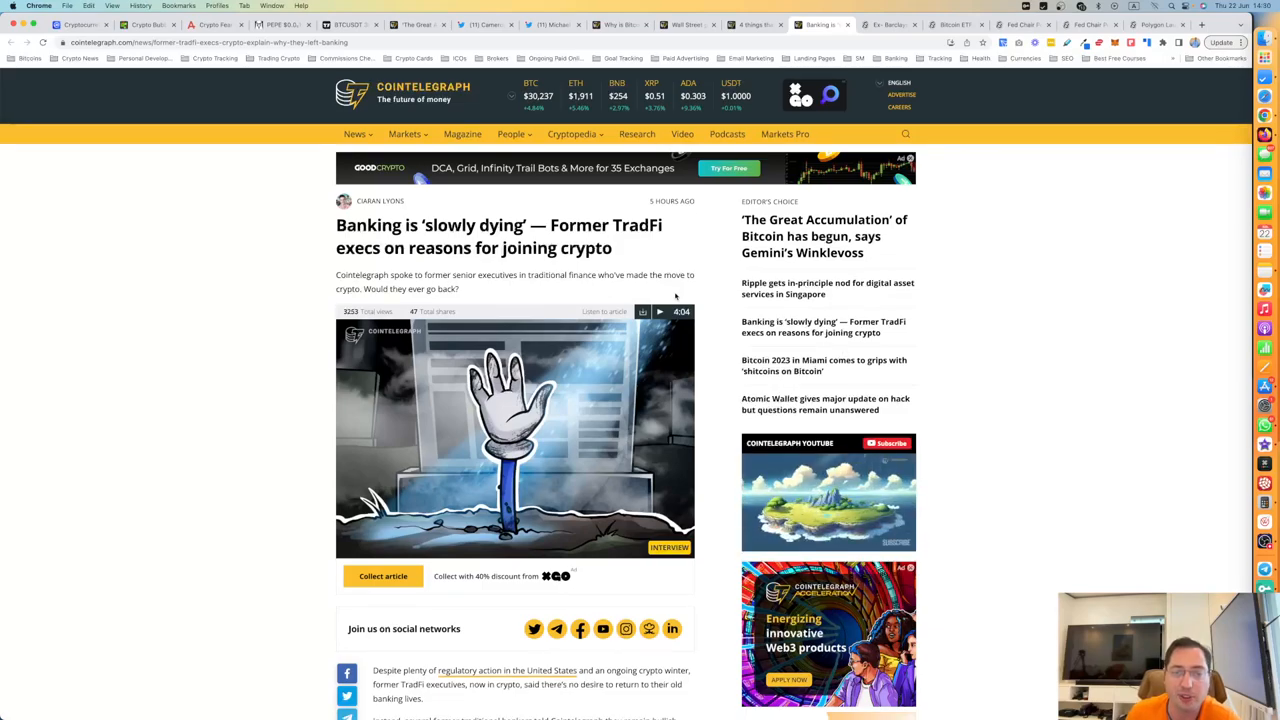
scroll("down", 3)
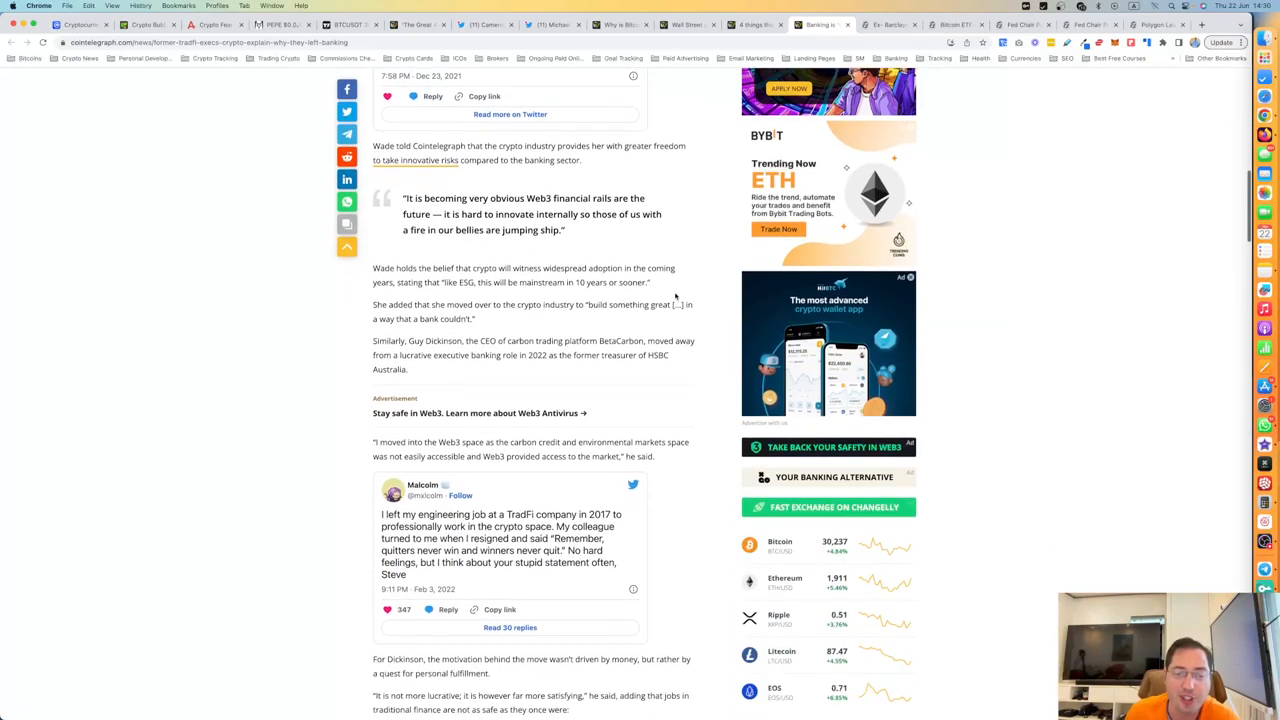
scroll("down", 3)
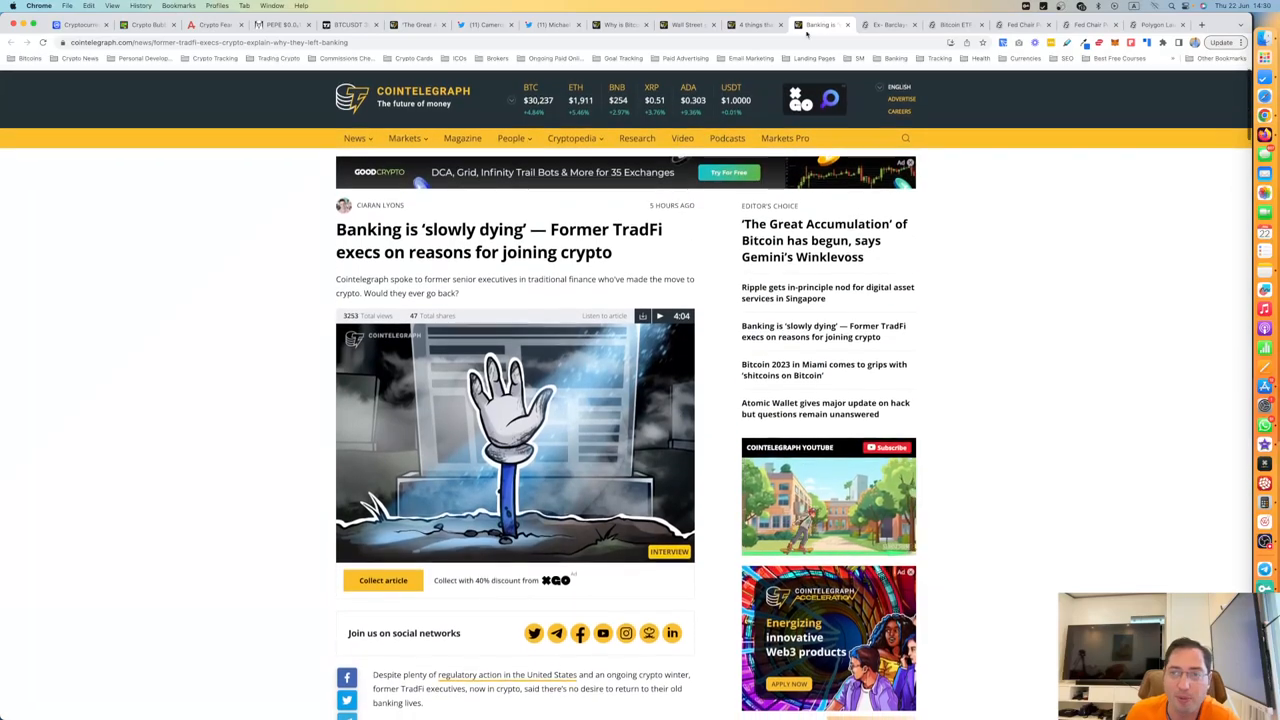
left_click(888, 24)
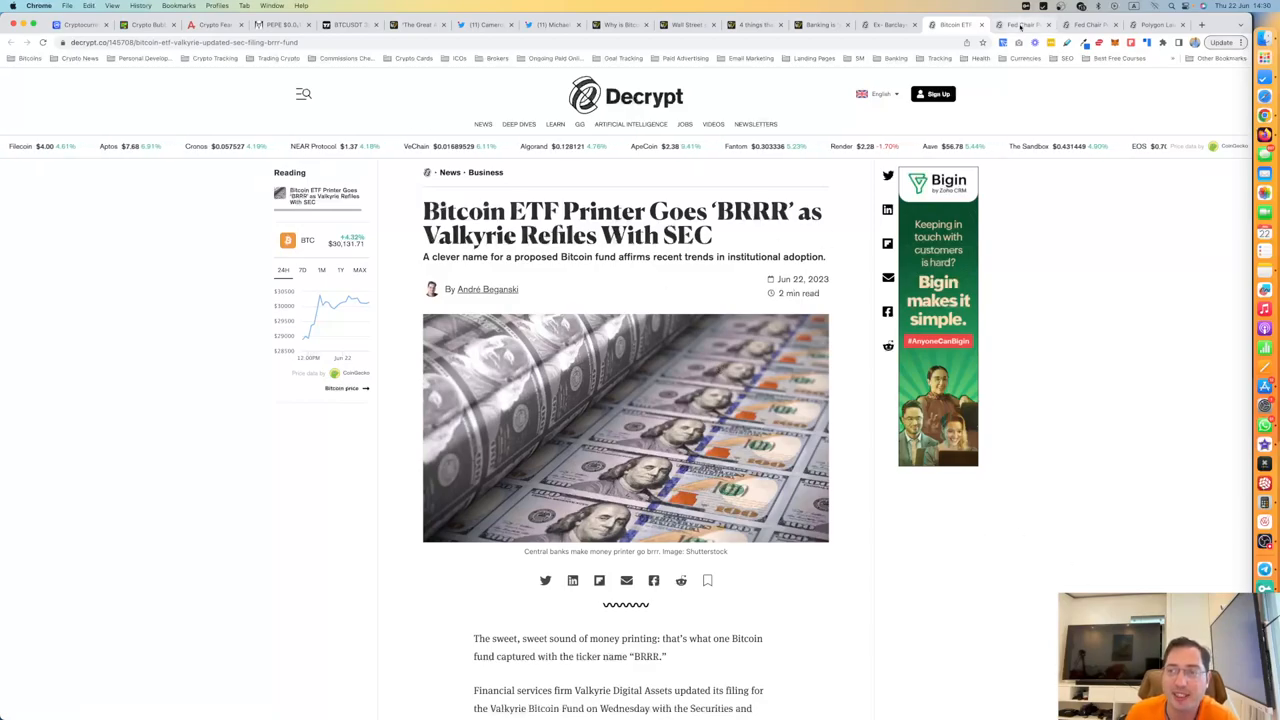
- Read the opening paragraphs of 'Fed Chair Powell Says Bitcoin Has Staying Power'
left_click(1023, 24)
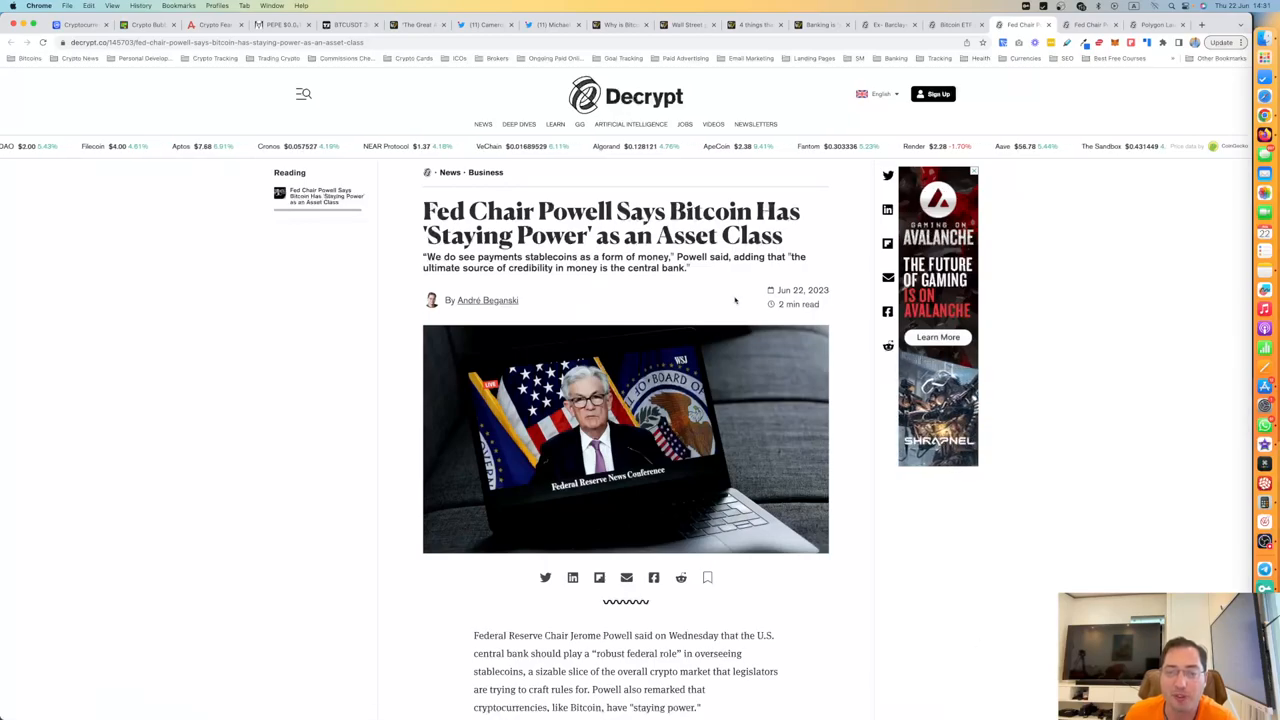
scroll("down", 3)
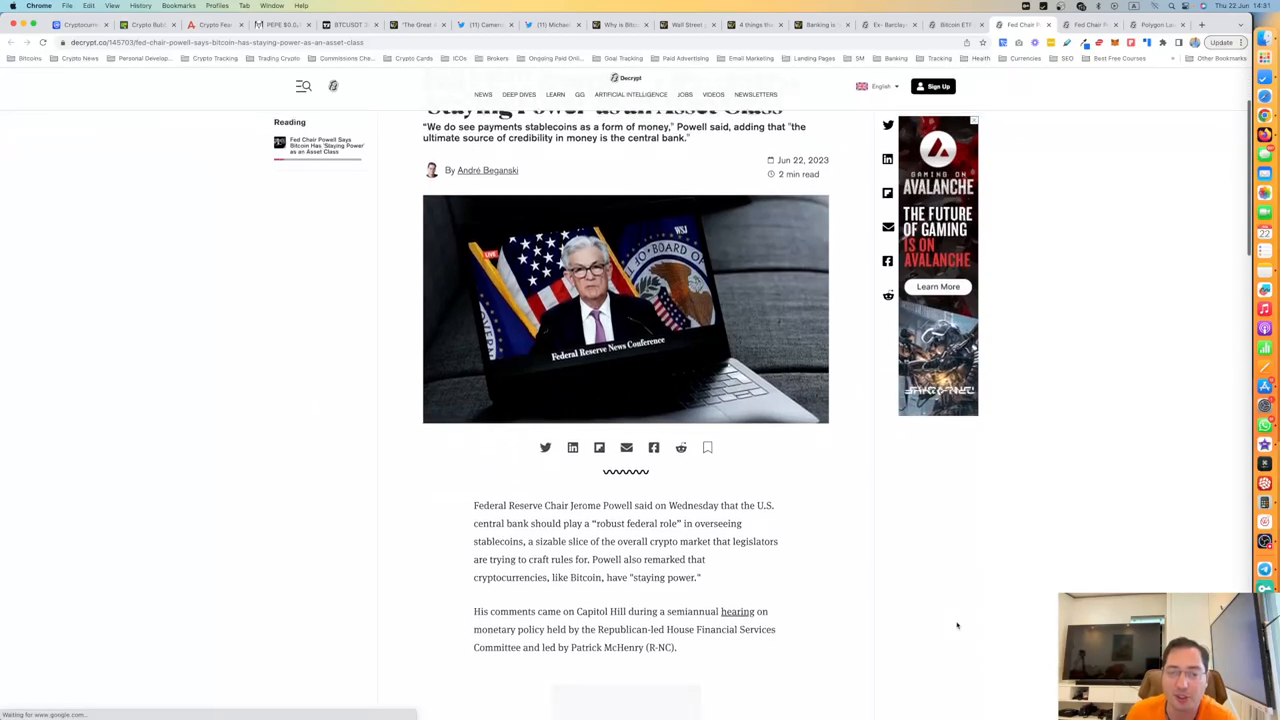
scroll("down", 3)
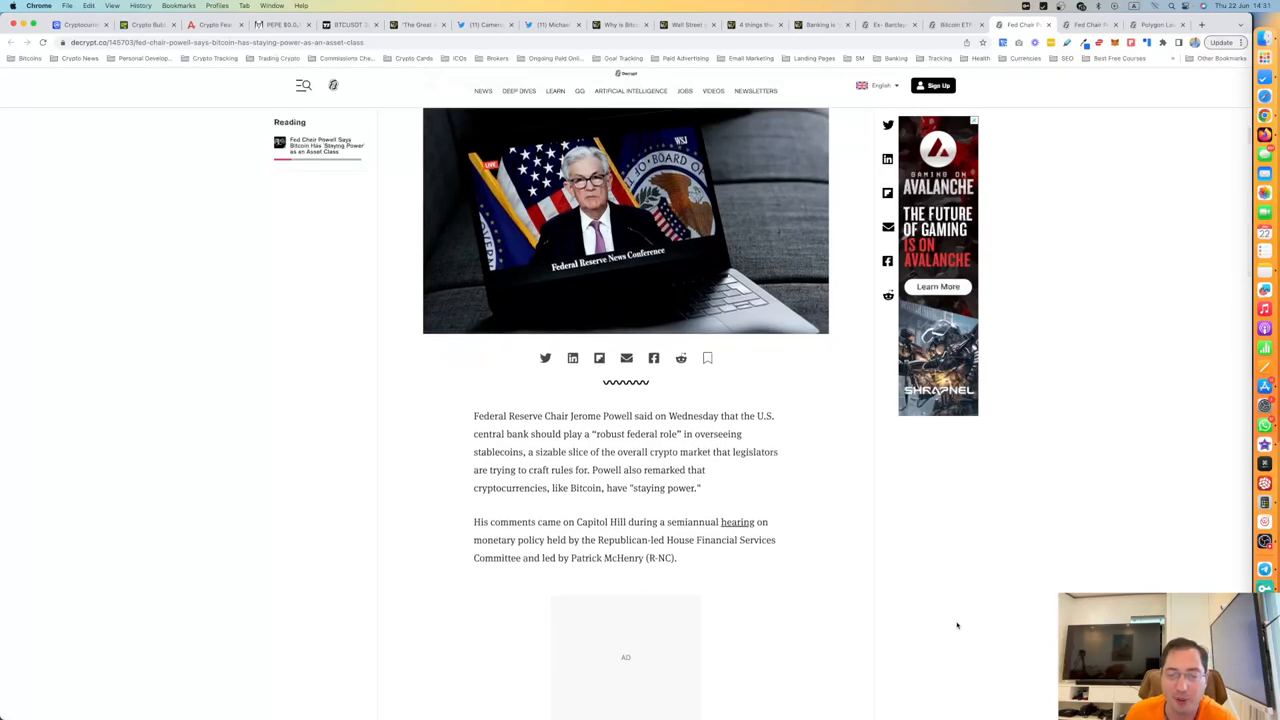
scroll("up", 3)
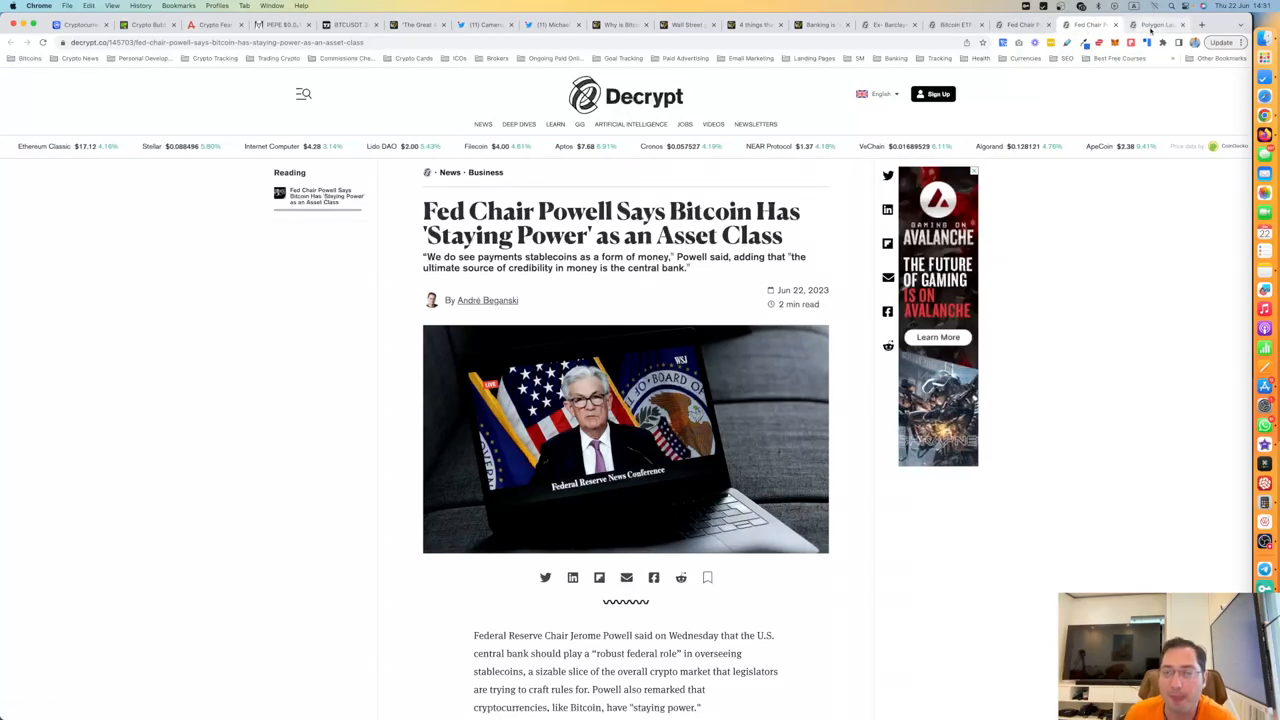
- Read partway through Decrypt's 'Polygon Launches Its Own Copilot' ChatGPT assistant article
left_click(1155, 24)
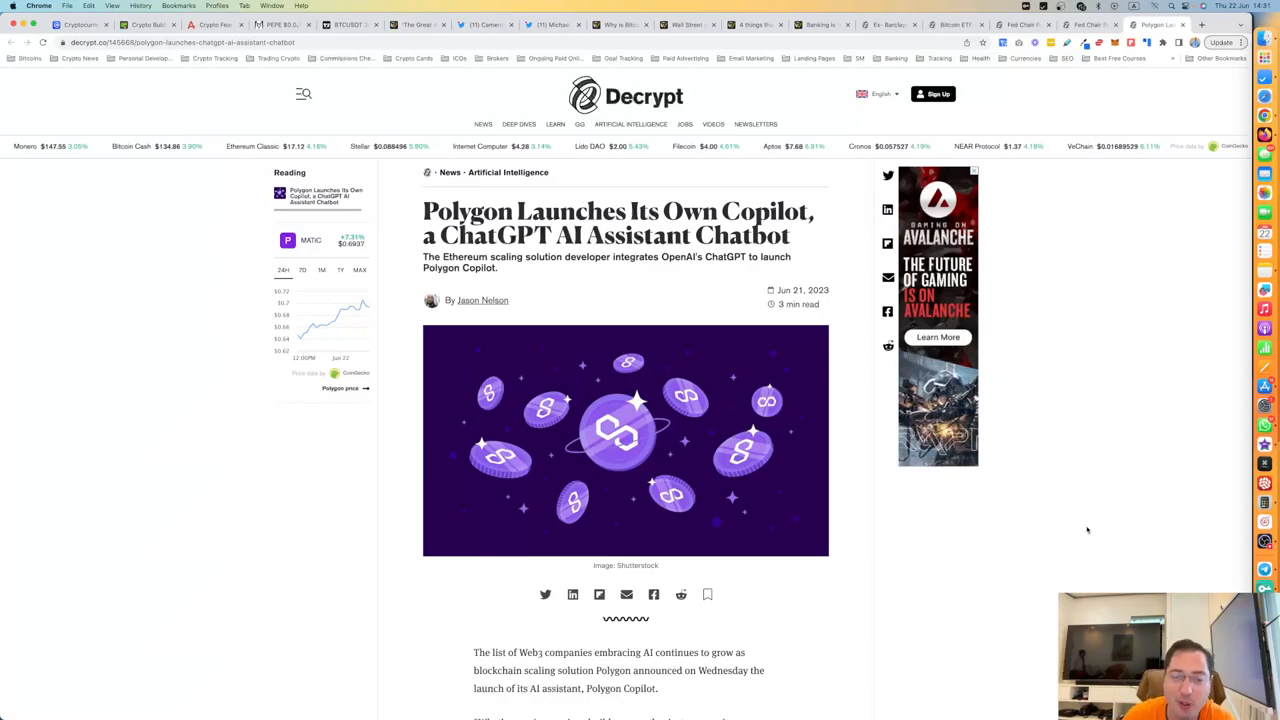
scroll("down", 3)
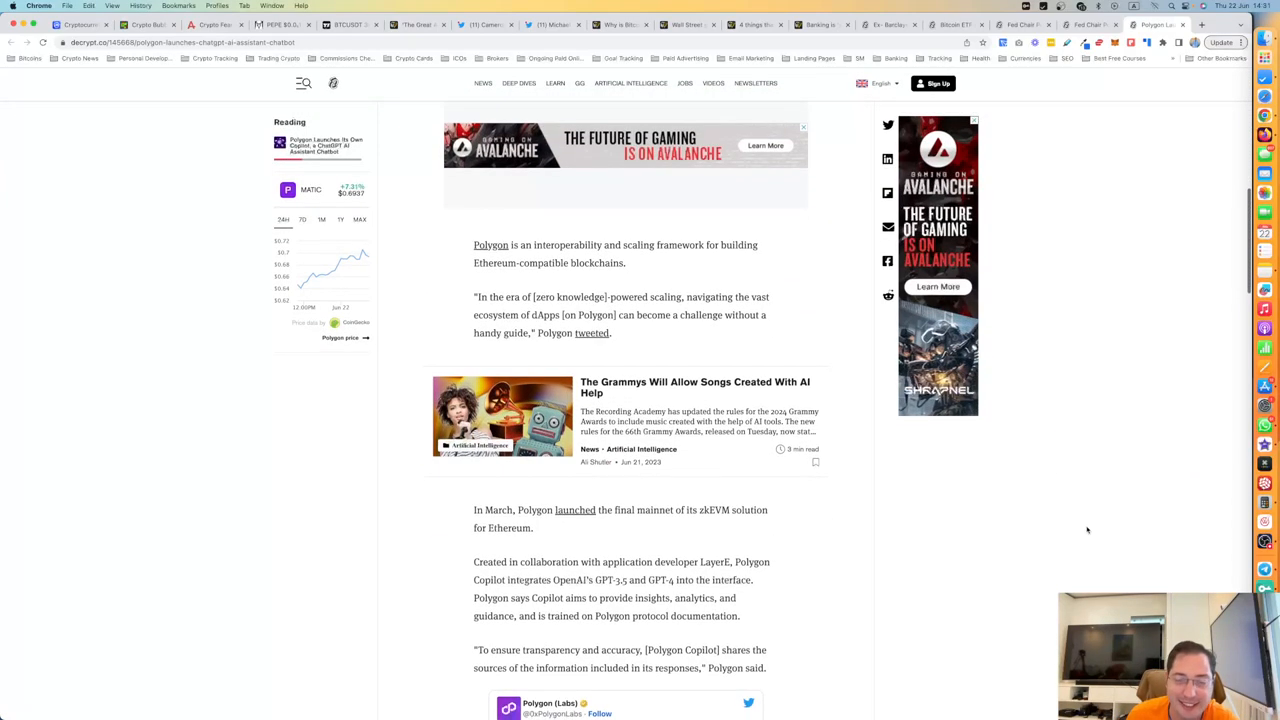
scroll("down", 3)
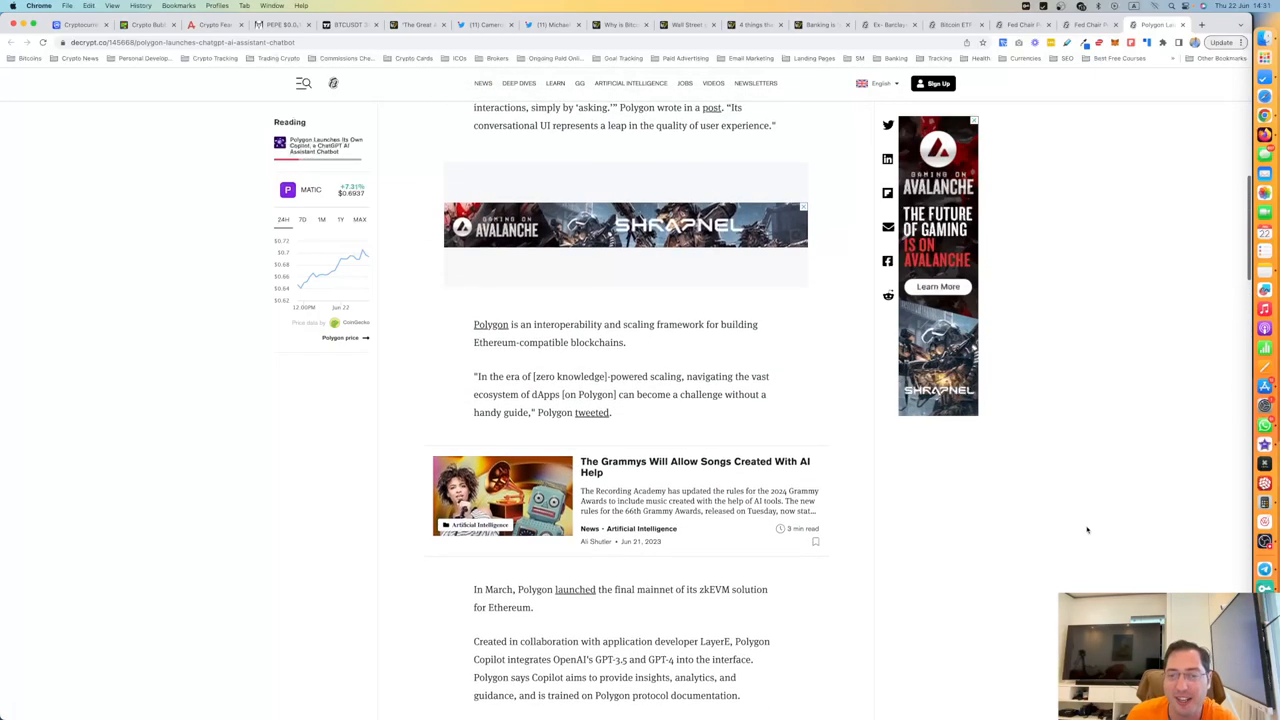
scroll("down", 3)
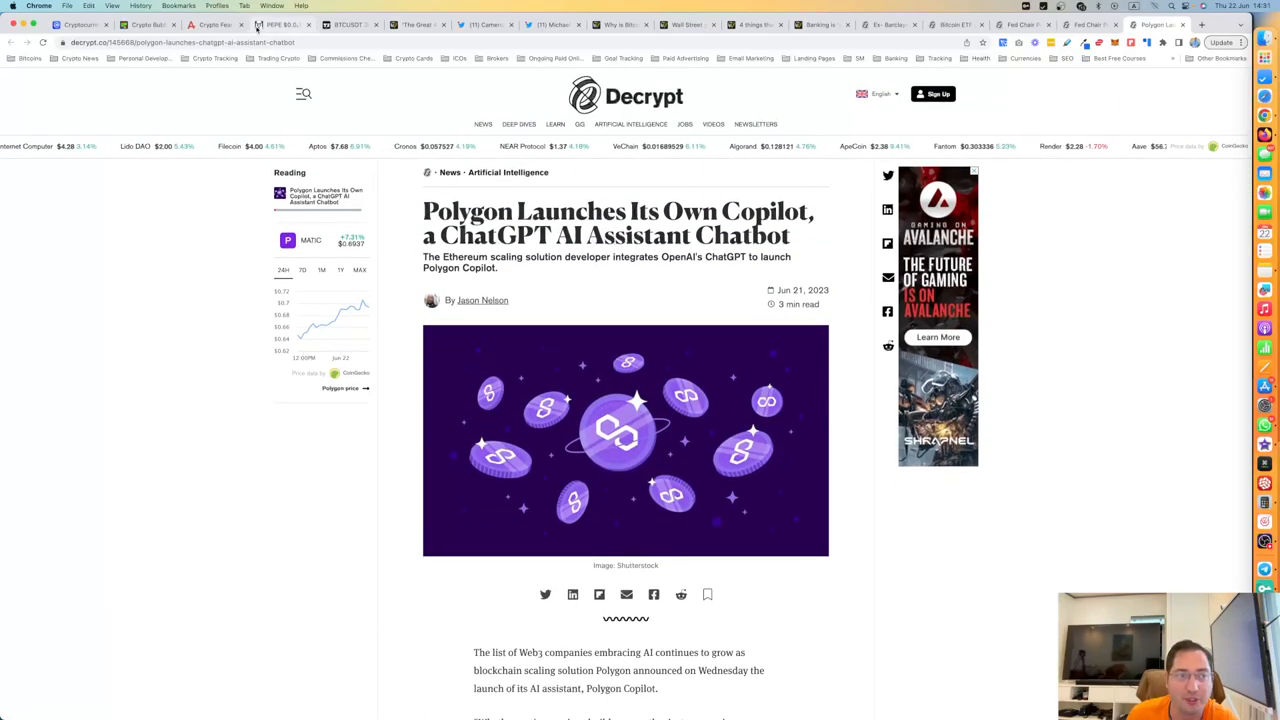
- Scroll CoinMarketCap's price table past Bitcoin, Ethereum and other top coins
left_click(78, 24)
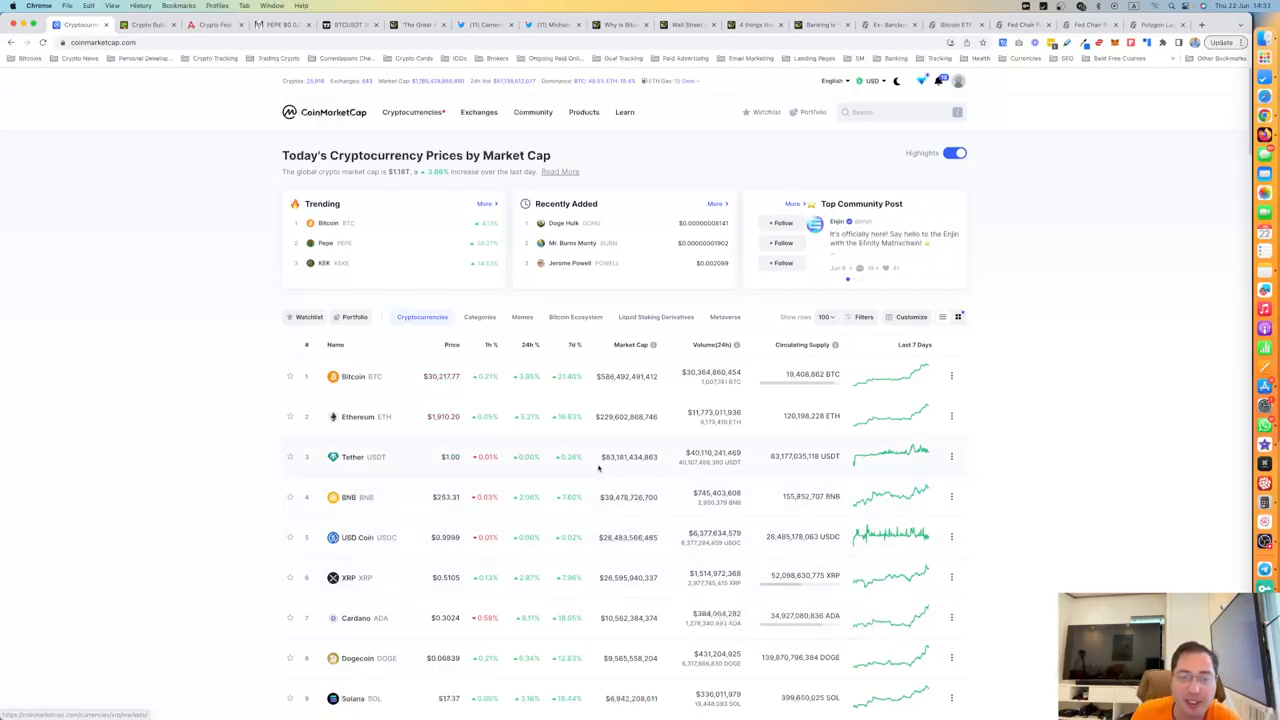
scroll("down", 3)
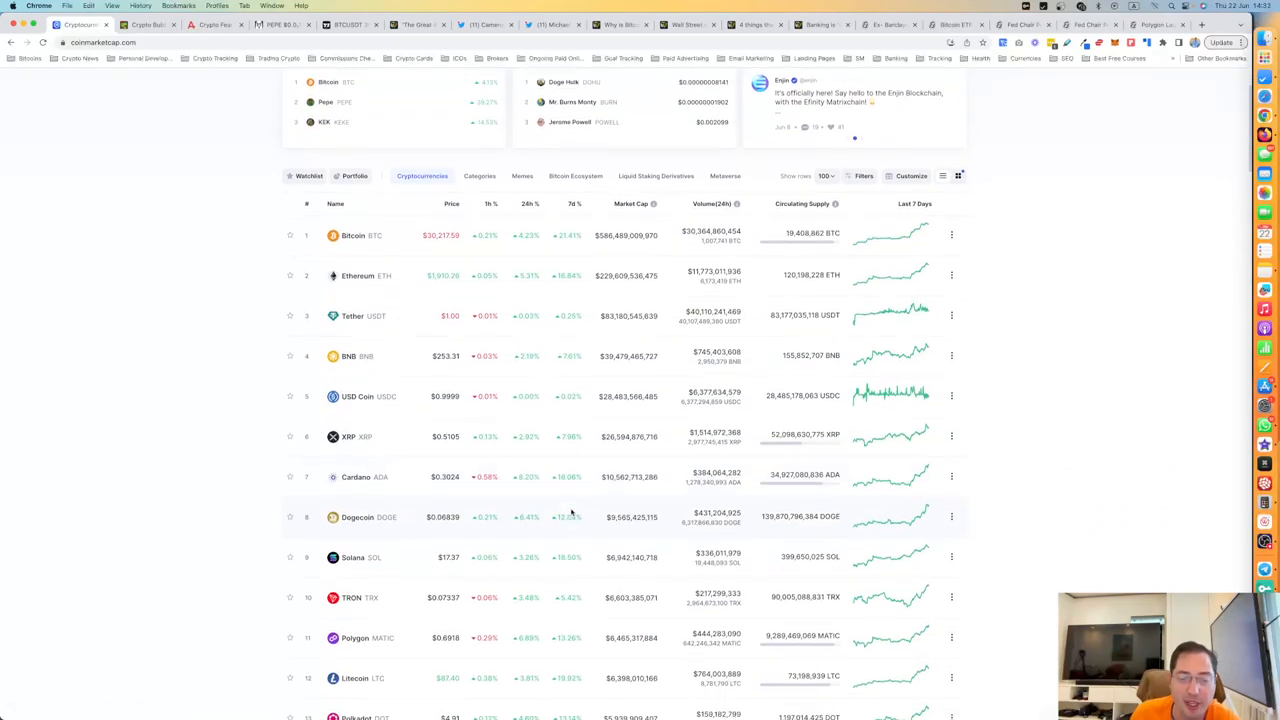
scroll("down", 3)
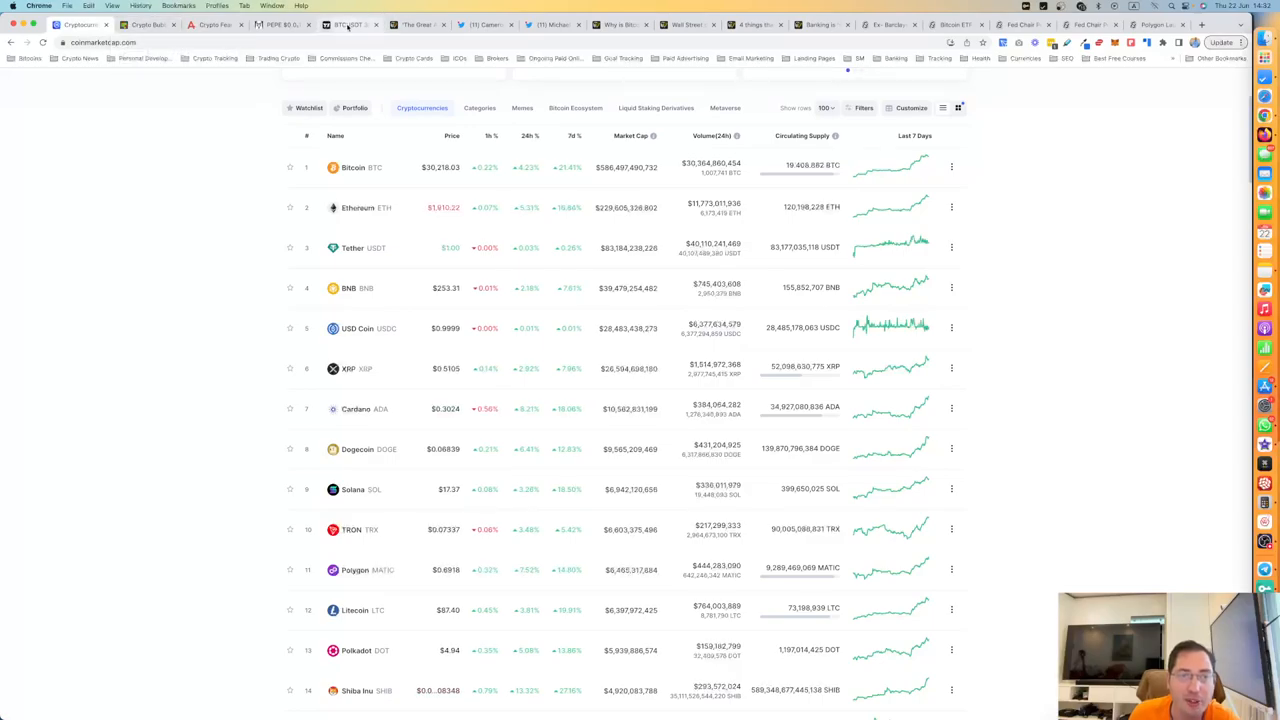
- Return to the BTCUSDT TradingView tab with the daily chart near 30,212 USDT
left_click(345, 24)
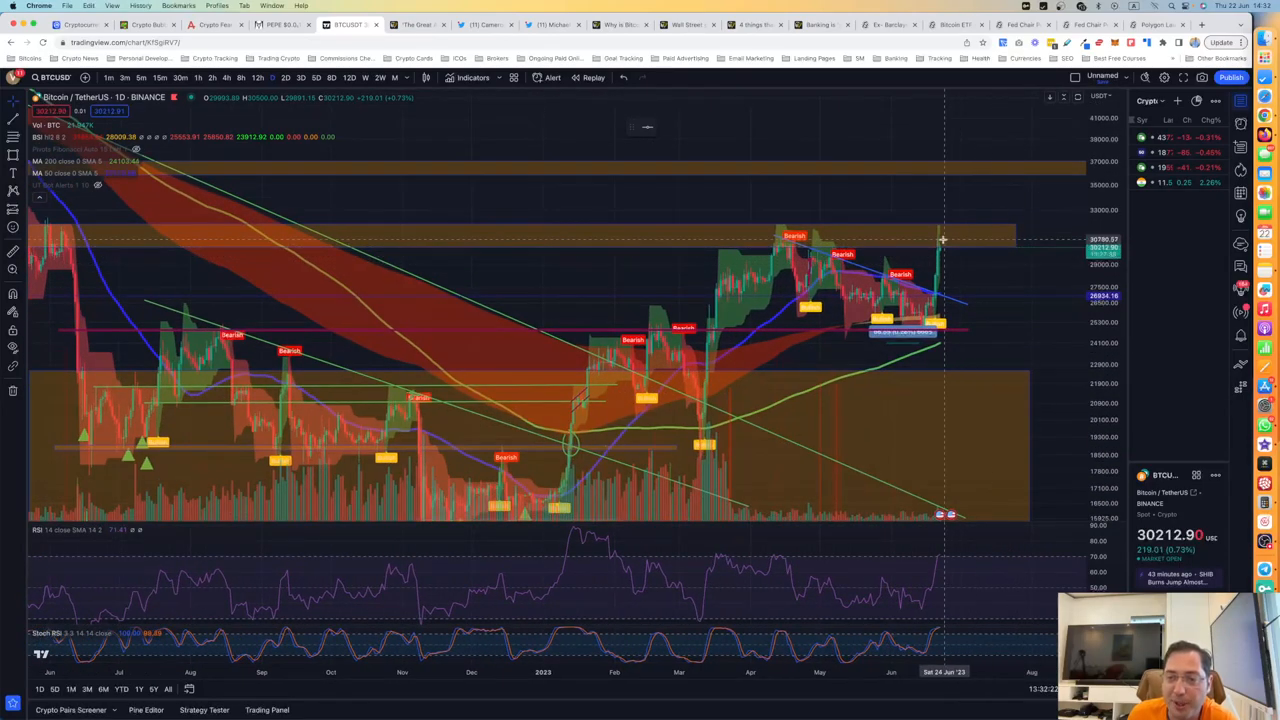
mouse_move(948, 269)
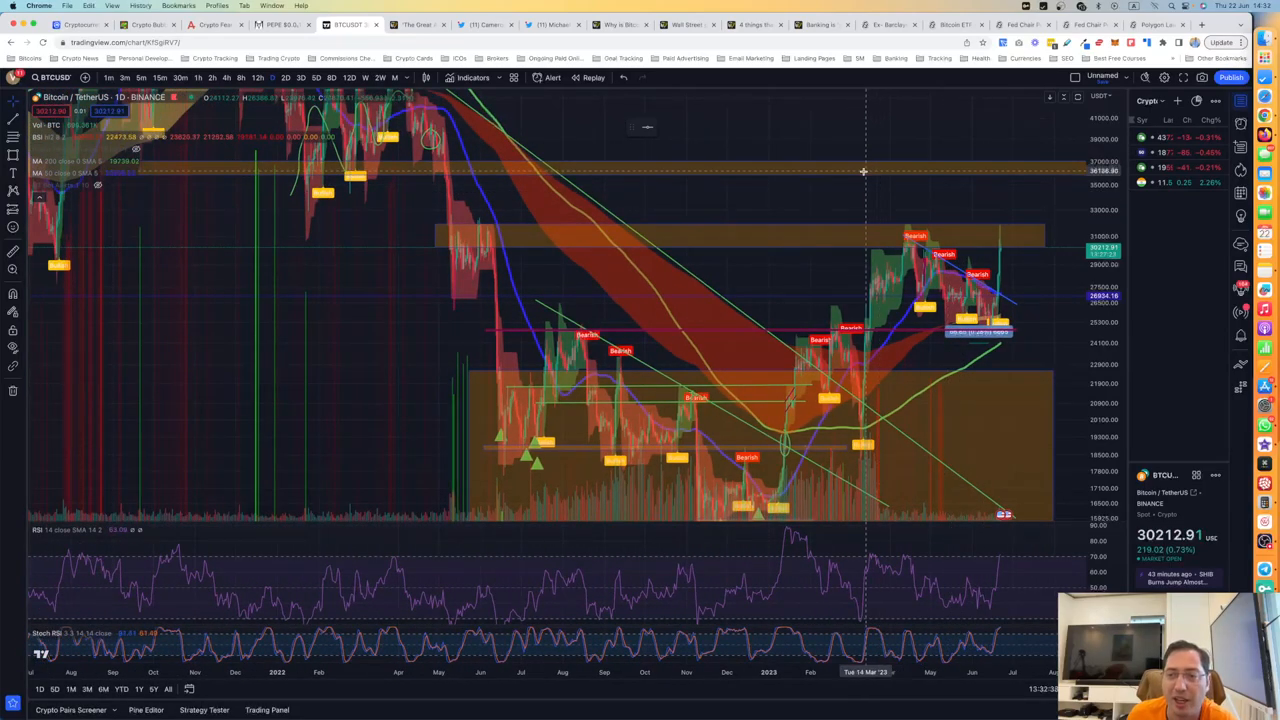
mouse_move(910, 184)
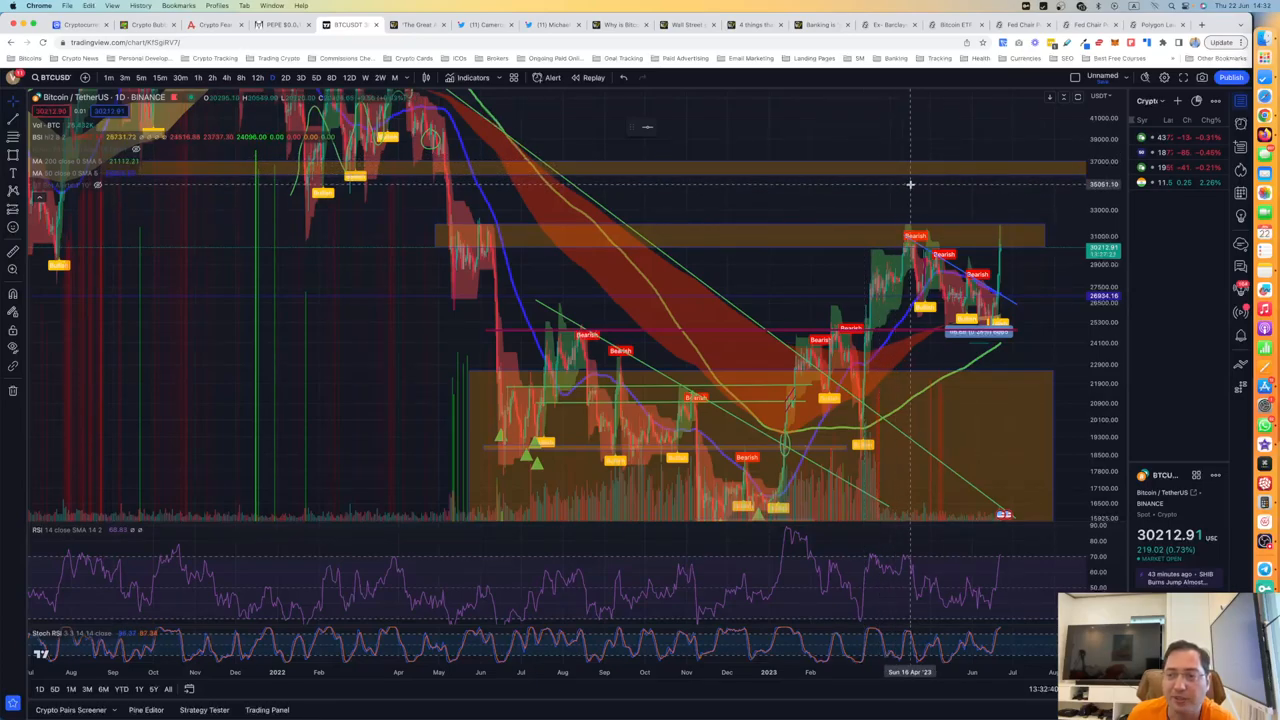